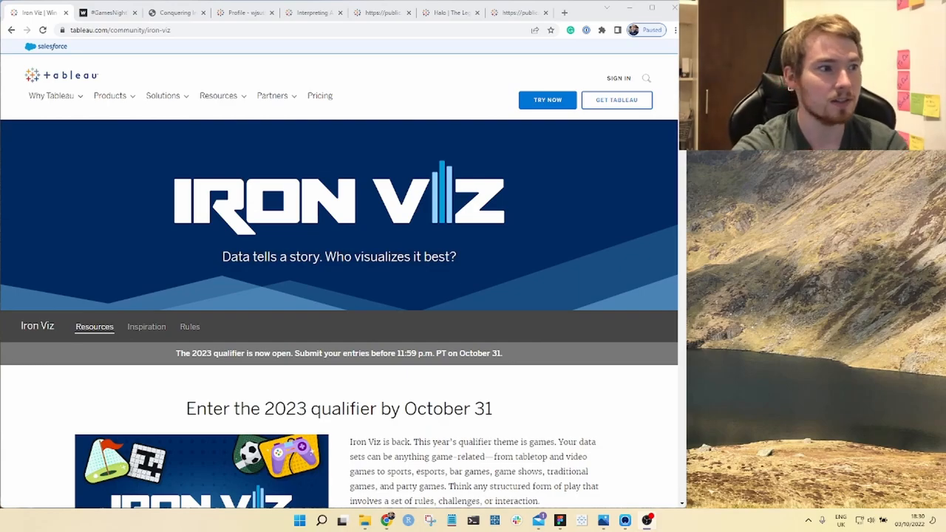
- Scroll the Iron Viz page to the Qualifier Contest FAQ, then move to the GamesNightViz site
{"action": "scroll", "scroll_direction": "down", "scroll_amount": 3}
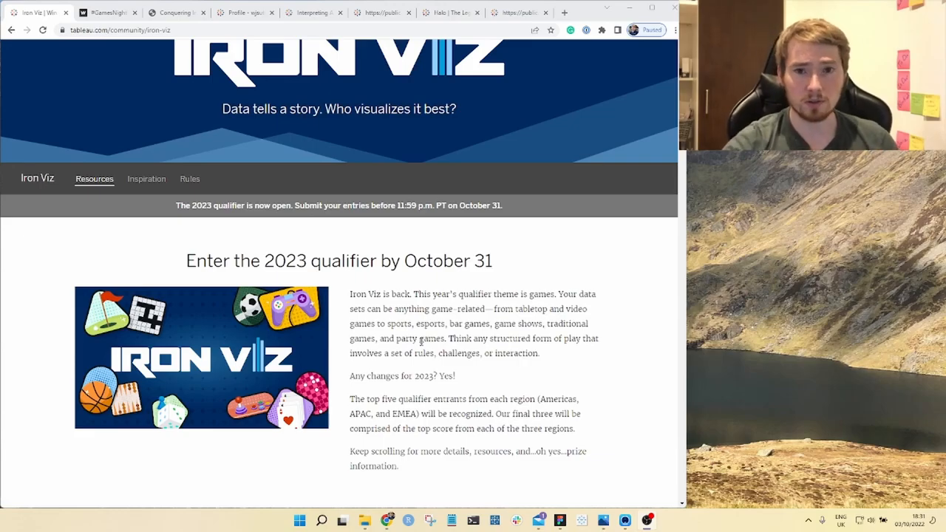
{"action": "scroll", "scroll_direction": "down", "scroll_amount": 3}
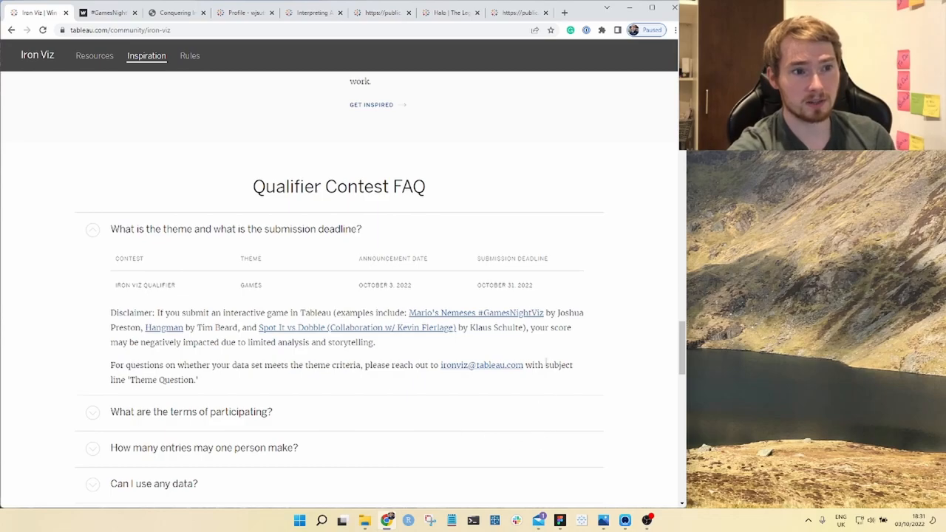
{"action": "mouse_move", "coordinate": [493, 403]}
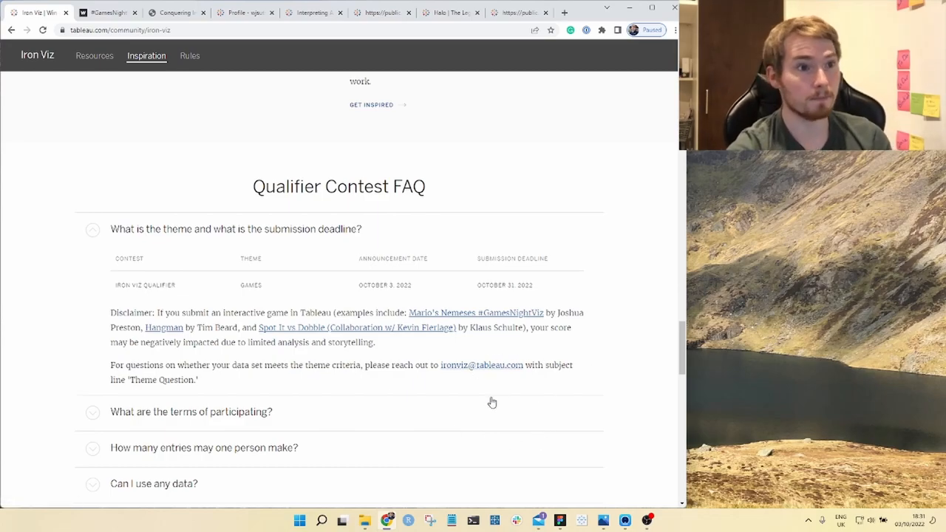
{"action": "left_click", "coordinate": [106, 12]}
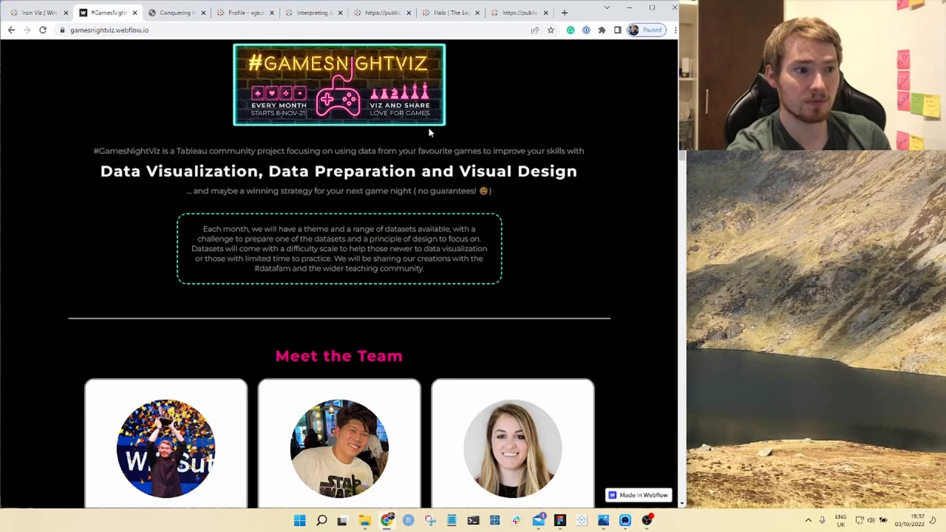
- Scroll past Meet the Team and open the GNV Data Archive card under Theme of the month
{"action": "scroll", "scroll_direction": "down", "scroll_amount": 3}
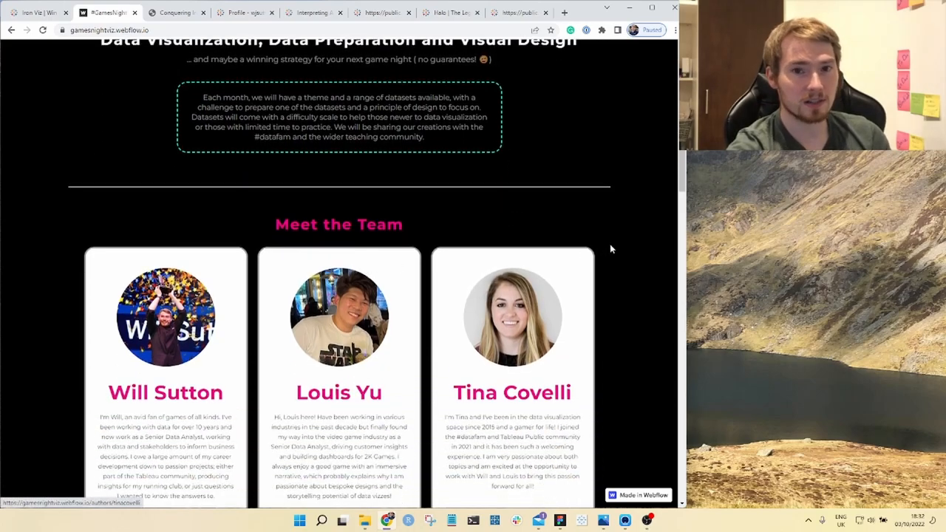
{"action": "scroll", "scroll_direction": "down", "scroll_amount": 3}
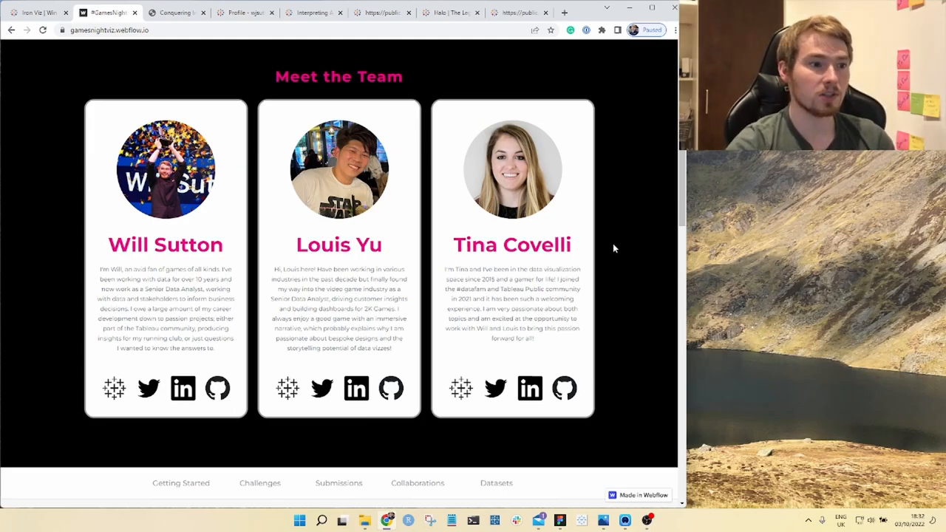
{"action": "mouse_move", "coordinate": [609, 251]}
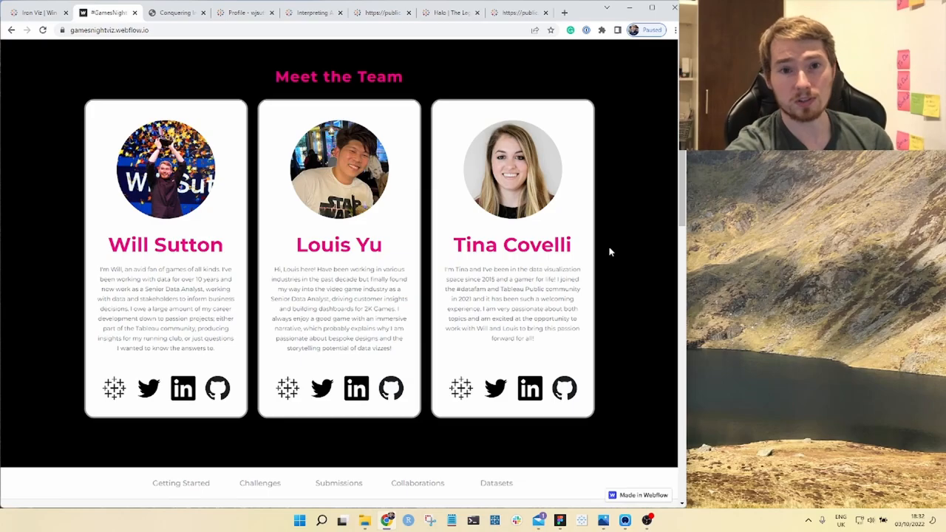
{"action": "scroll", "scroll_direction": "down", "scroll_amount": 3}
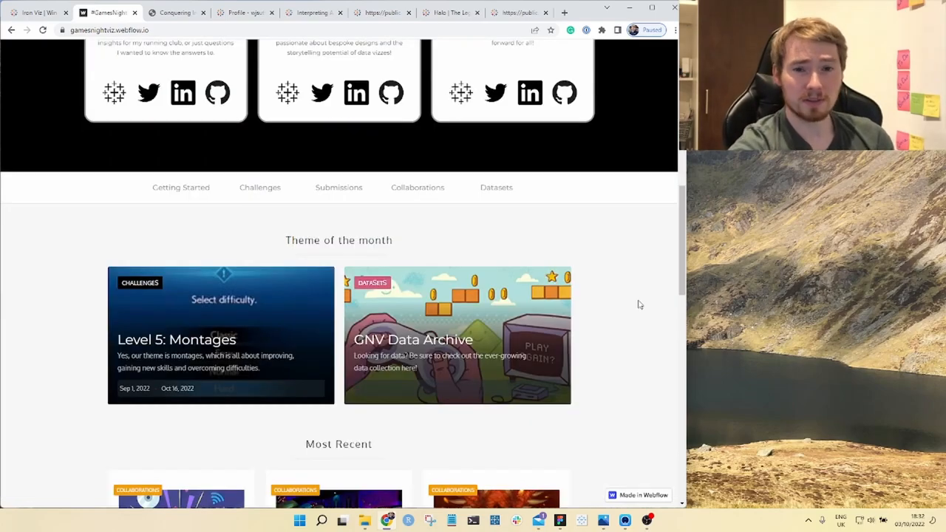
{"action": "mouse_move", "coordinate": [569, 339]}
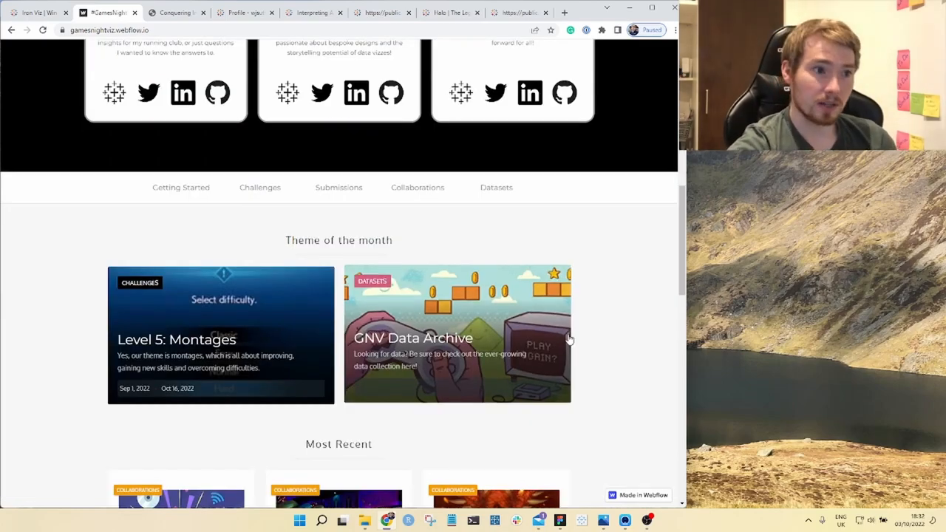
{"action": "left_click", "coordinate": [457, 334]}
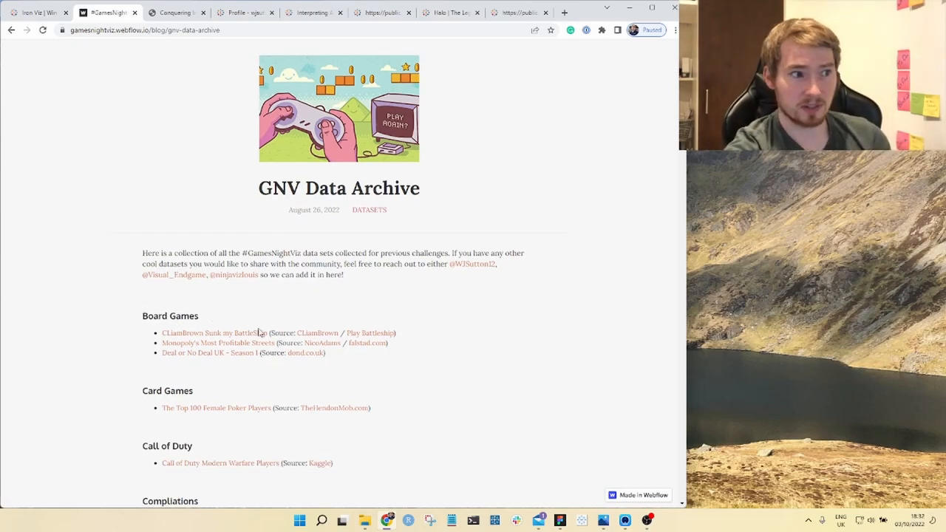
- Browse the dataset categories from Board Games down to Zelda, then back up to Pokemon
{"action": "scroll", "scroll_direction": "down", "scroll_amount": 3}
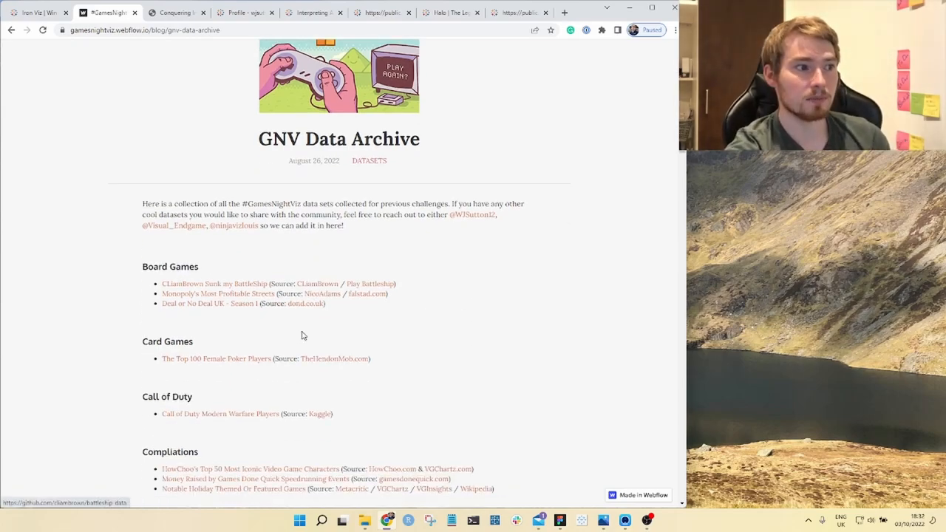
{"action": "scroll", "scroll_direction": "down", "scroll_amount": 3}
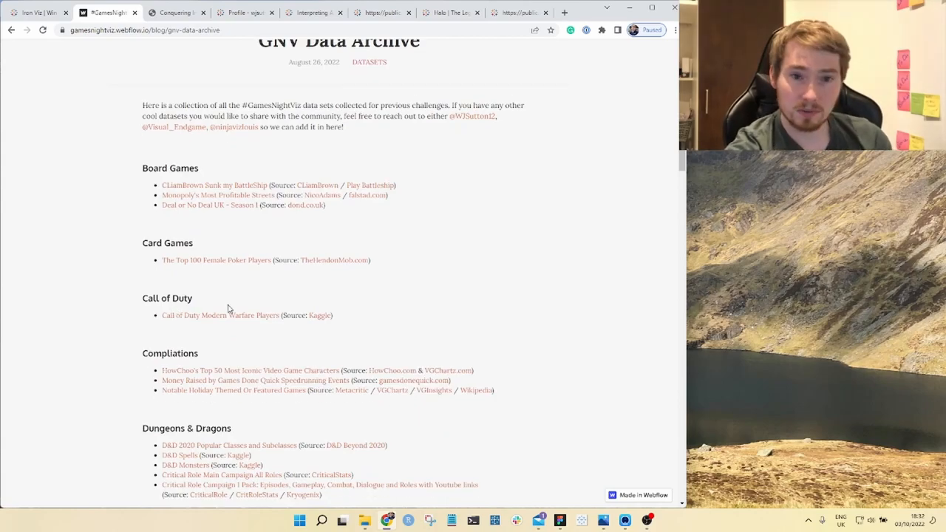
{"action": "scroll", "scroll_direction": "down", "scroll_amount": 3}
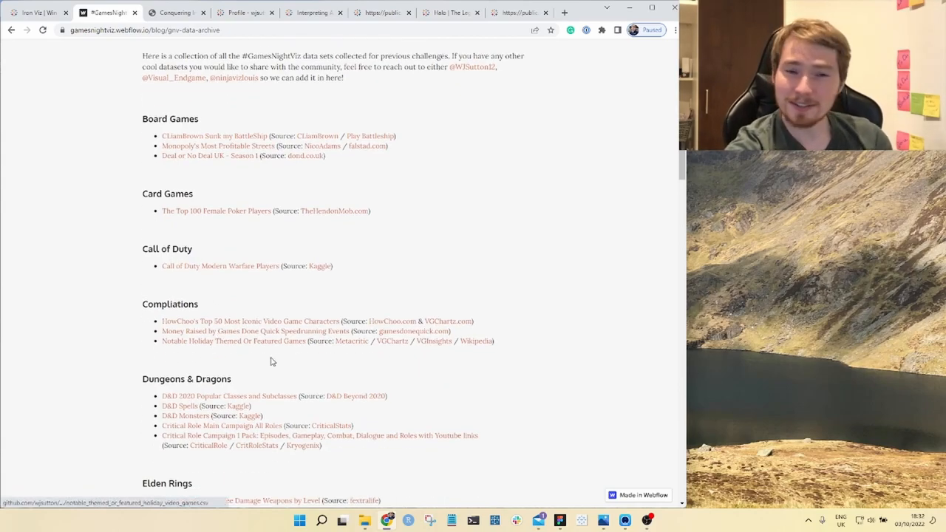
{"action": "scroll", "scroll_direction": "down", "scroll_amount": 3}
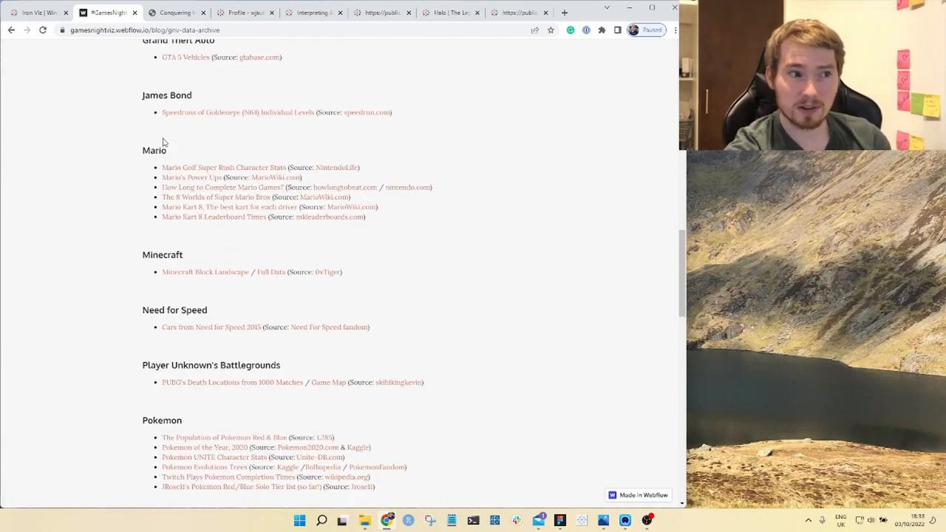
{"action": "scroll", "scroll_direction": "down", "scroll_amount": 3}
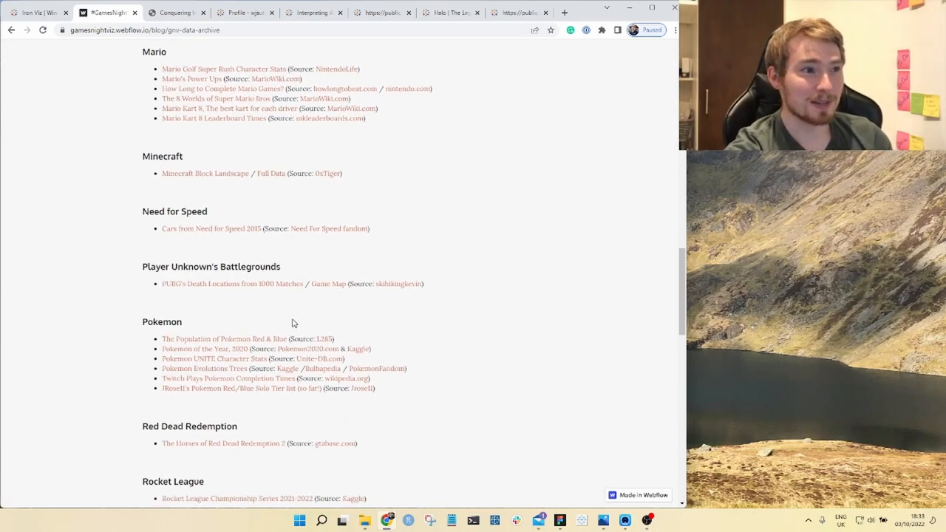
{"action": "scroll", "scroll_direction": "down", "scroll_amount": 3}
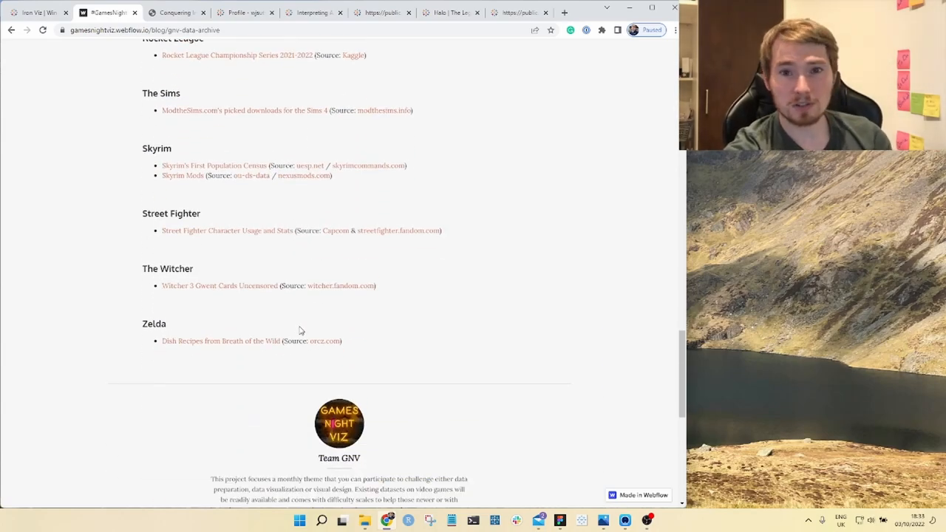
{"action": "scroll", "scroll_direction": "up", "scroll_amount": 3}
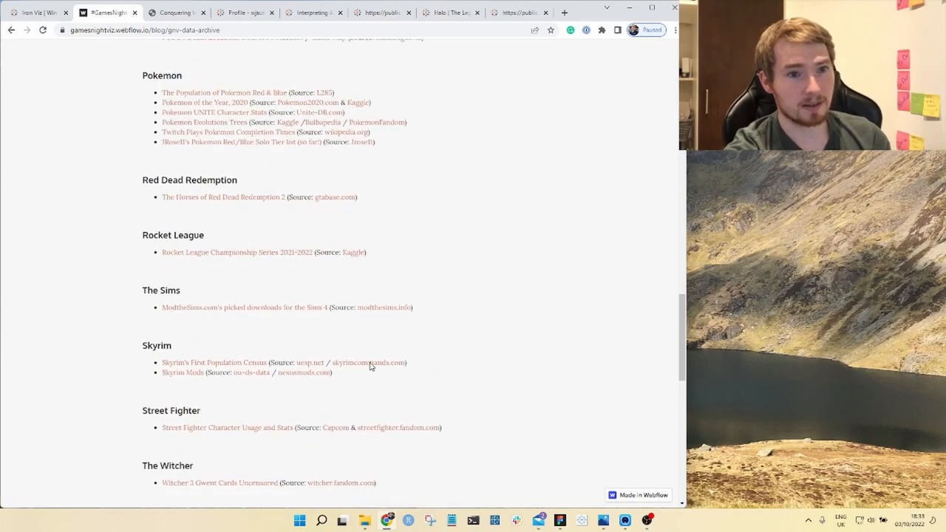
{"action": "scroll", "scroll_direction": "up", "scroll_amount": 3}
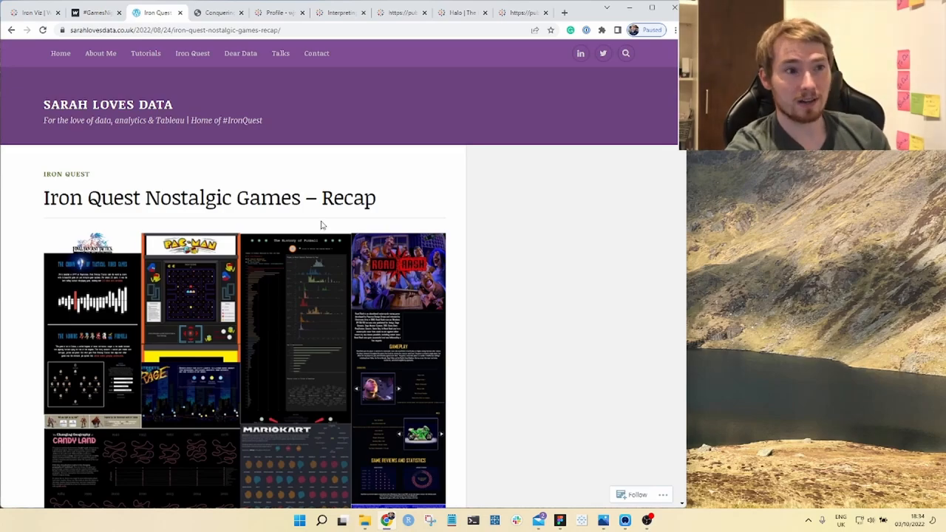
{"action": "mouse_move", "coordinate": [343, 221]}
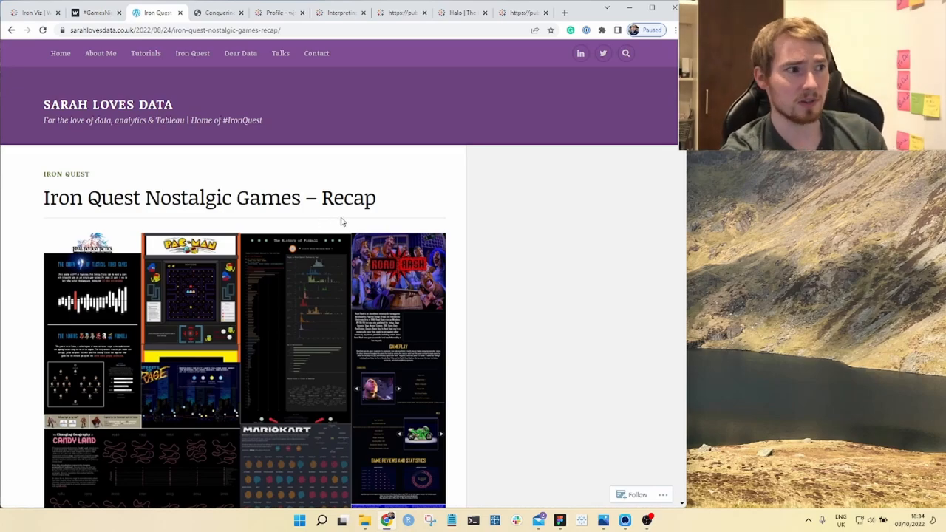
- Read the recap through Snakes & Ladders, MarioKart and History of Pinball, then move to the Conquering IronViz slides
{"action": "scroll", "scroll_direction": "down", "scroll_amount": 3}
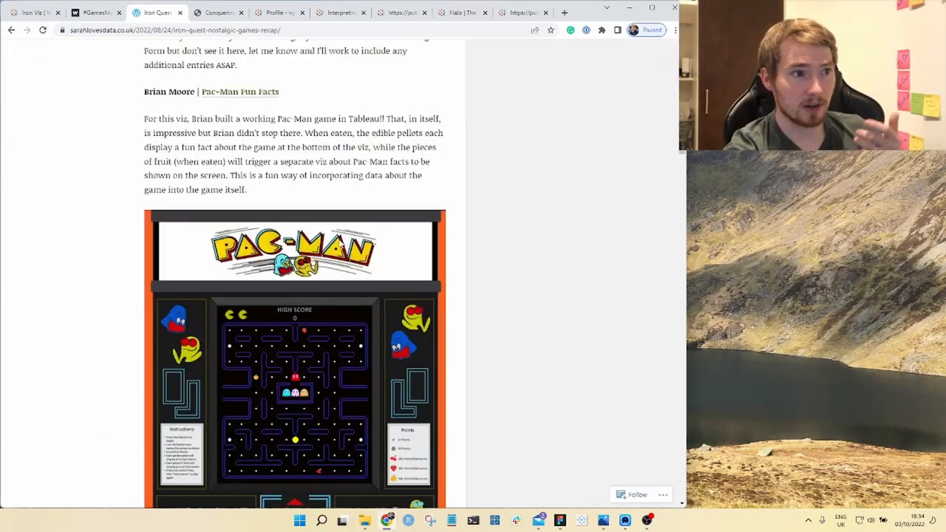
{"action": "scroll", "scroll_direction": "down", "scroll_amount": 3}
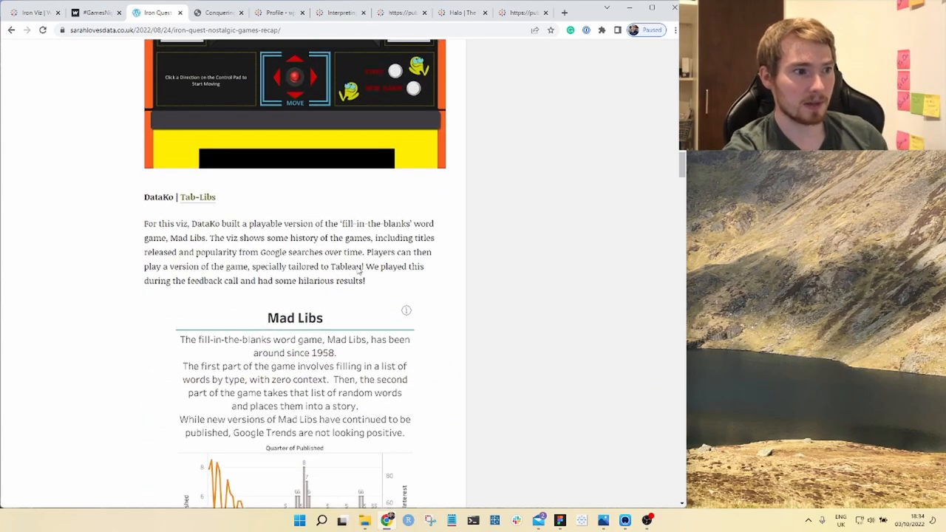
{"action": "scroll", "scroll_direction": "down", "scroll_amount": 3}
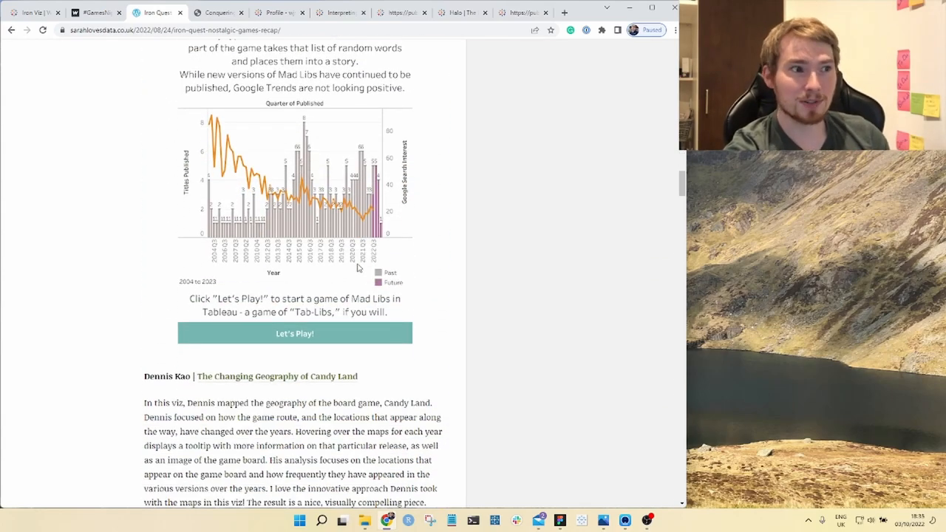
{"action": "scroll", "scroll_direction": "down", "scroll_amount": 3}
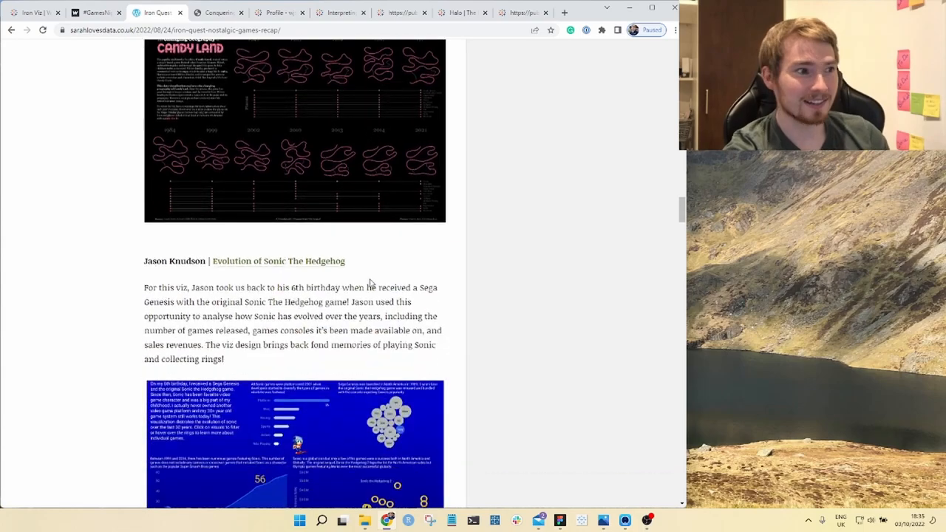
{"action": "scroll", "scroll_direction": "down", "scroll_amount": 3}
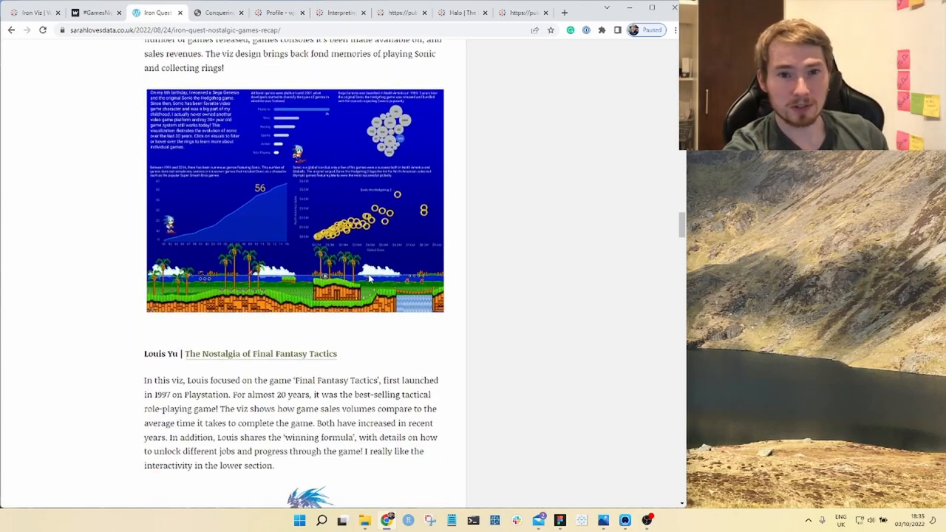
{"action": "scroll", "scroll_direction": "down", "scroll_amount": 3}
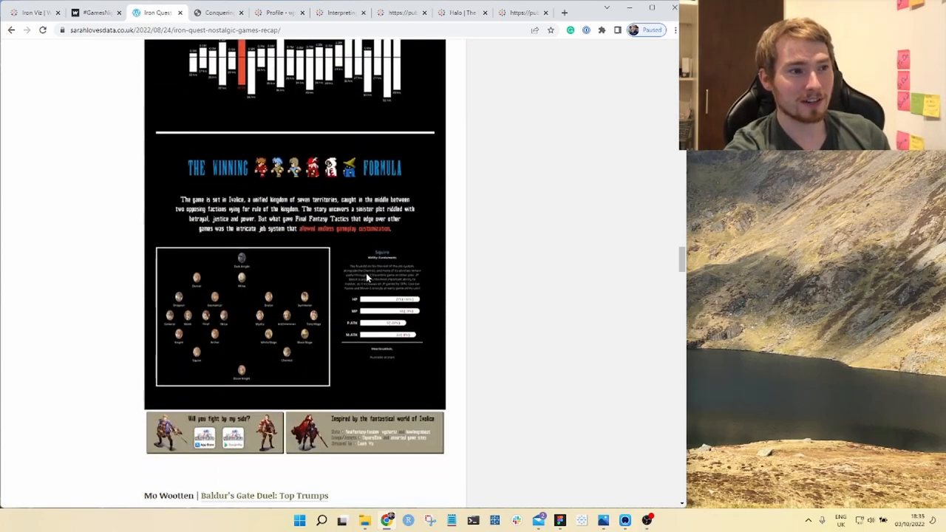
{"action": "scroll", "scroll_direction": "down", "scroll_amount": 3}
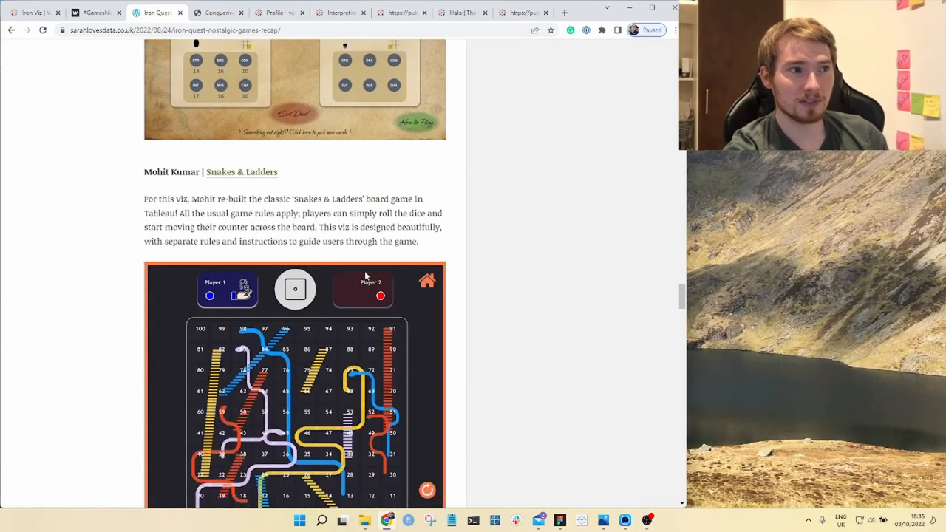
{"action": "scroll", "scroll_direction": "down", "scroll_amount": 3}
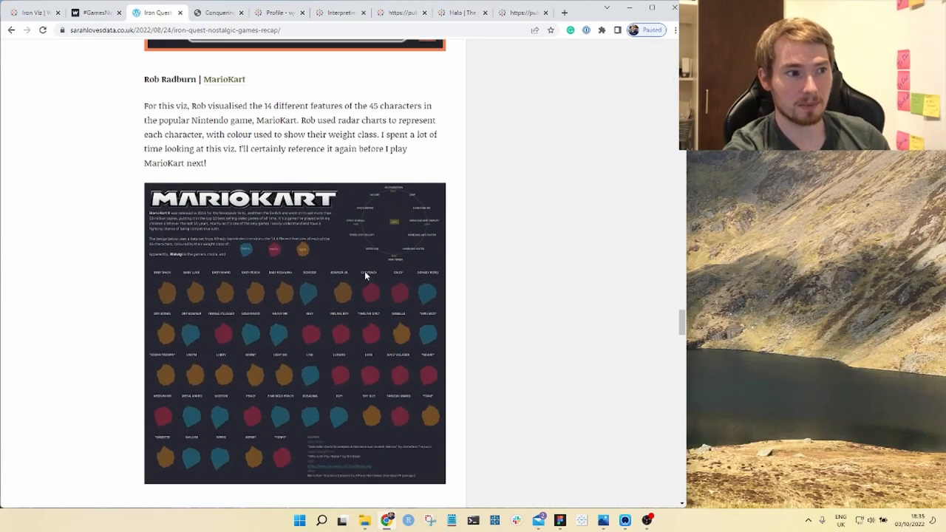
{"action": "scroll", "scroll_direction": "down", "scroll_amount": 3}
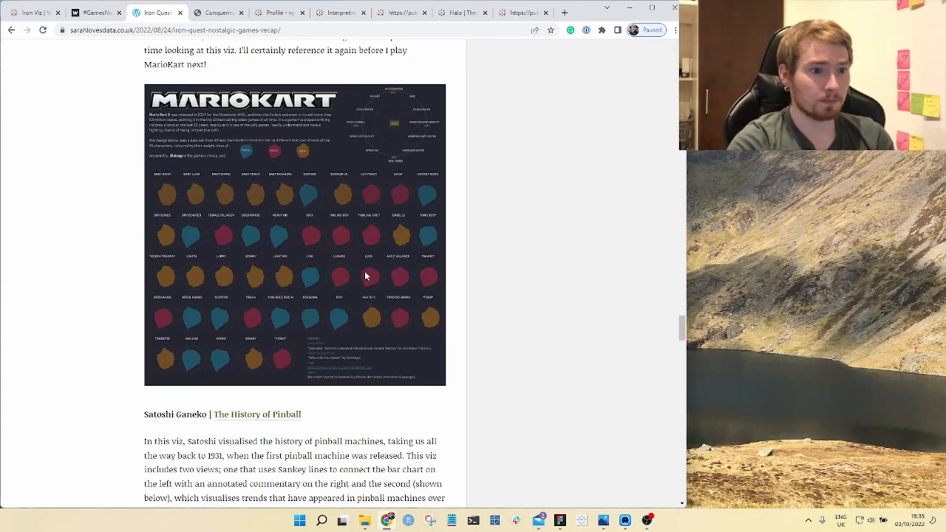
{"action": "left_click", "coordinate": [216, 12]}
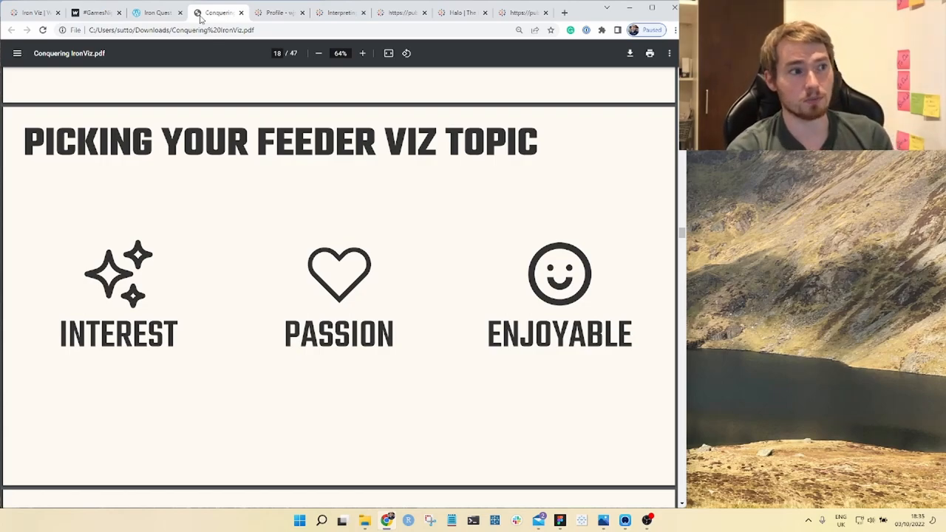
{"action": "mouse_move", "coordinate": [130, 440]}
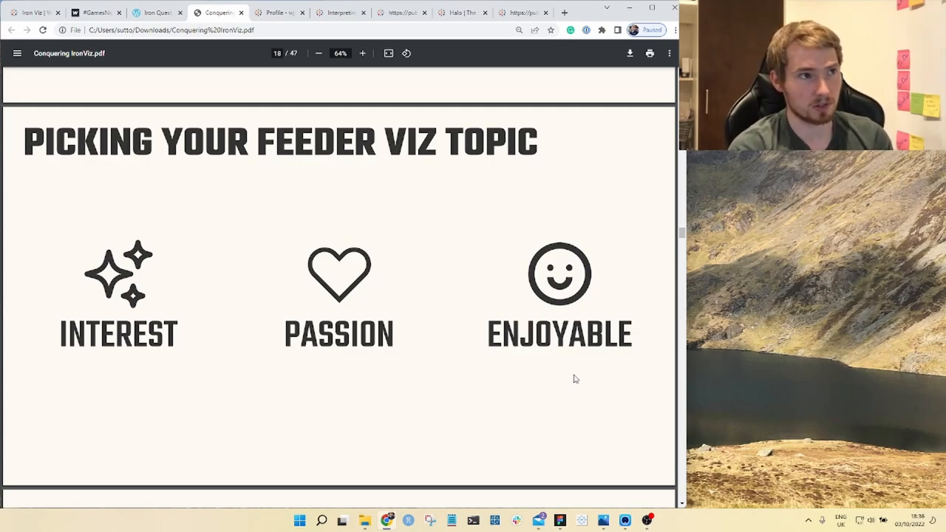
{"action": "mouse_move", "coordinate": [375, 146]}
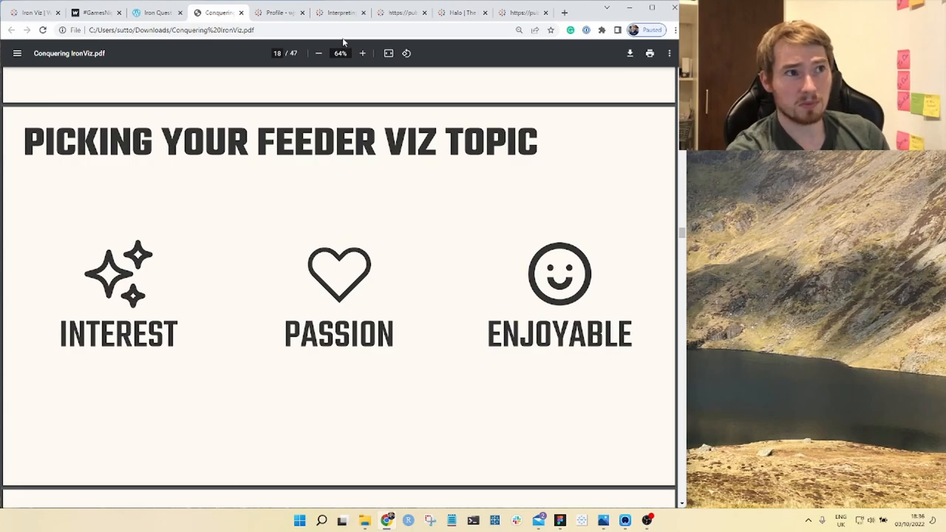
- Leave the Picking Your Feeder Viz Topic slide for the Interpreting Art quiz viz
{"action": "left_click", "coordinate": [340, 12]}
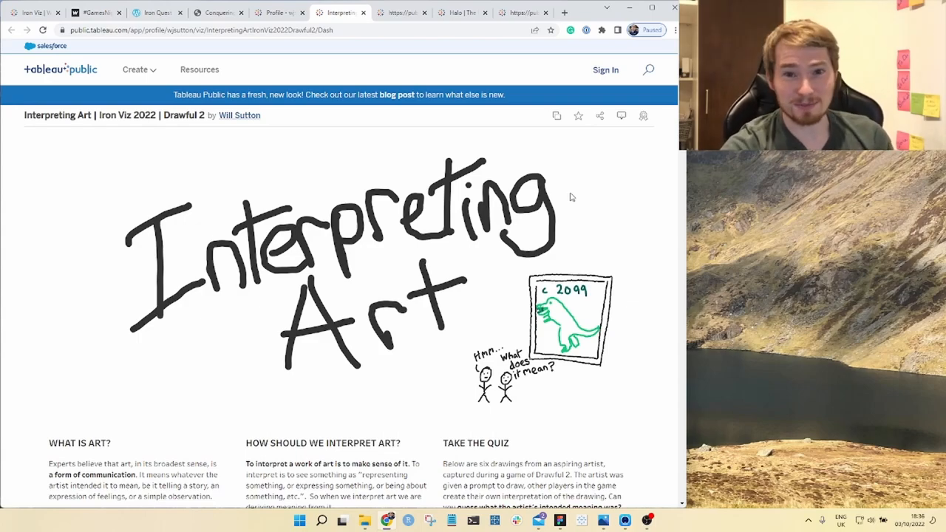
- Scroll through the Interpreting Art quiz to its results, then move to the Pokémon Yellow soundtrack viz
{"action": "scroll", "scroll_direction": "down", "scroll_amount": 3}
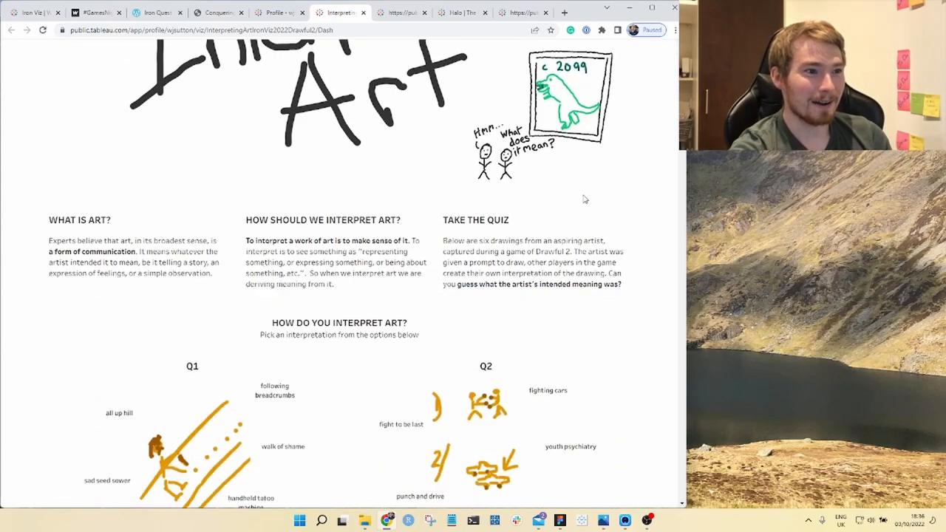
{"action": "scroll", "scroll_direction": "down", "scroll_amount": 3}
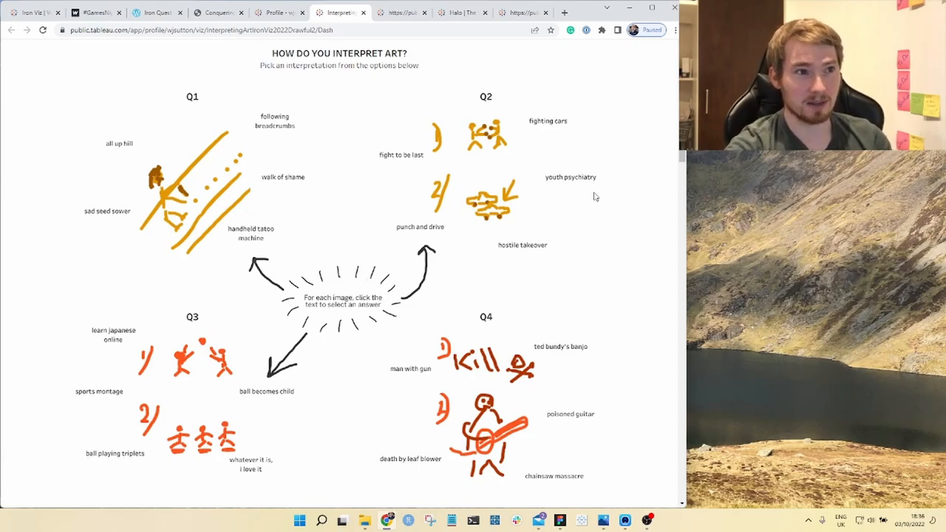
{"action": "mouse_move", "coordinate": [172, 328]}
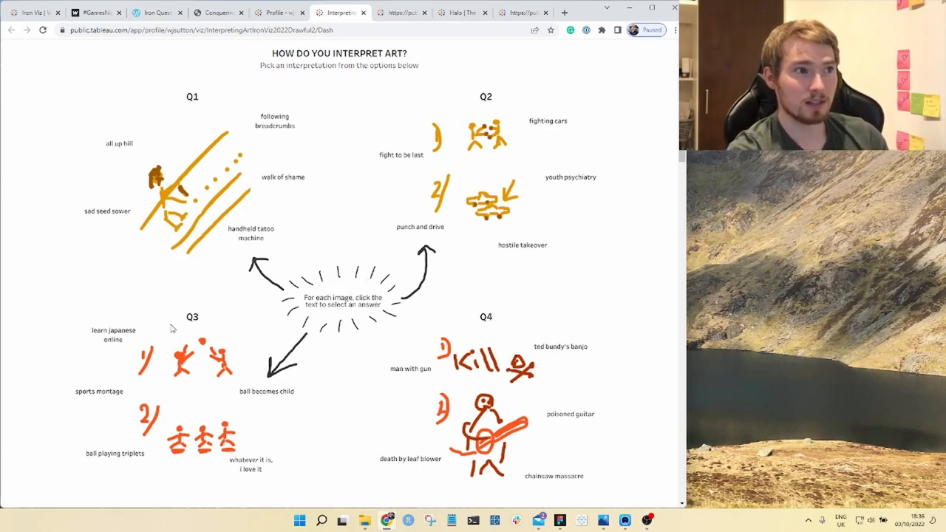
{"action": "mouse_move", "coordinate": [167, 288]}
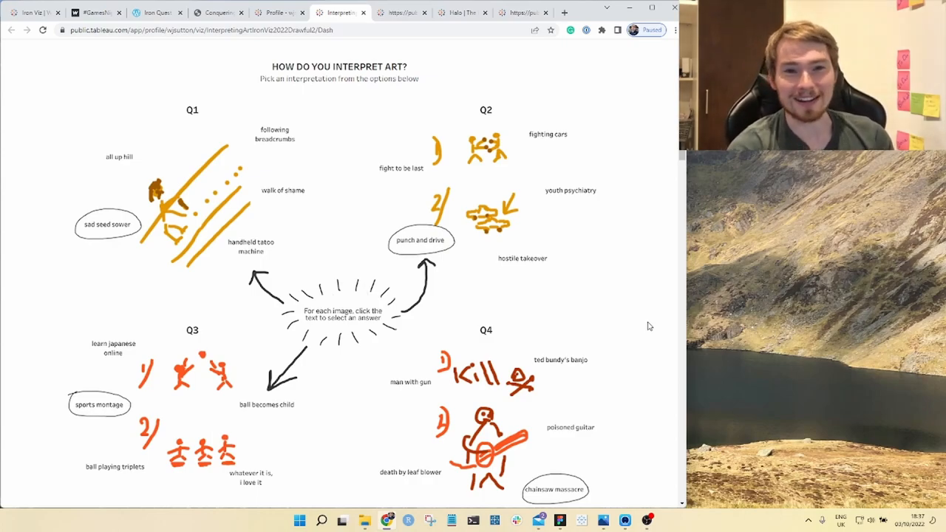
{"action": "mouse_move", "coordinate": [624, 323]}
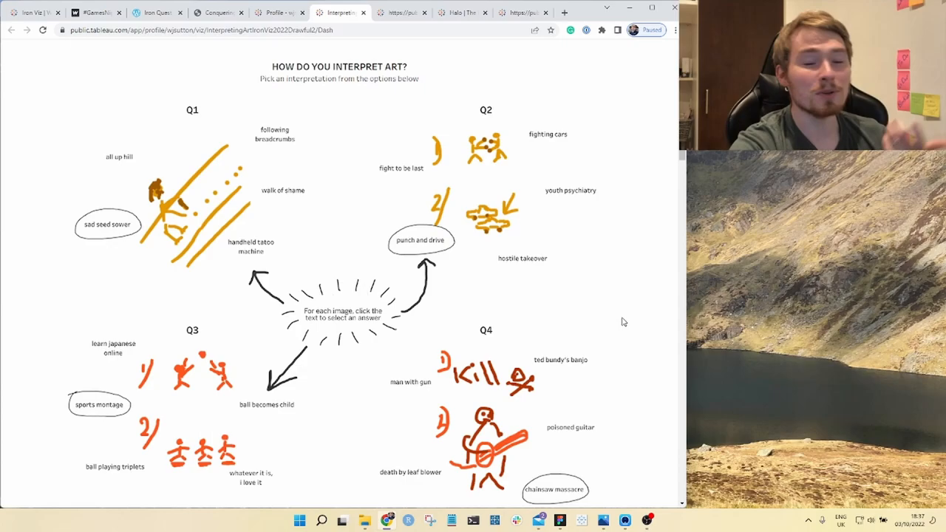
{"action": "scroll", "scroll_direction": "down", "scroll_amount": 3}
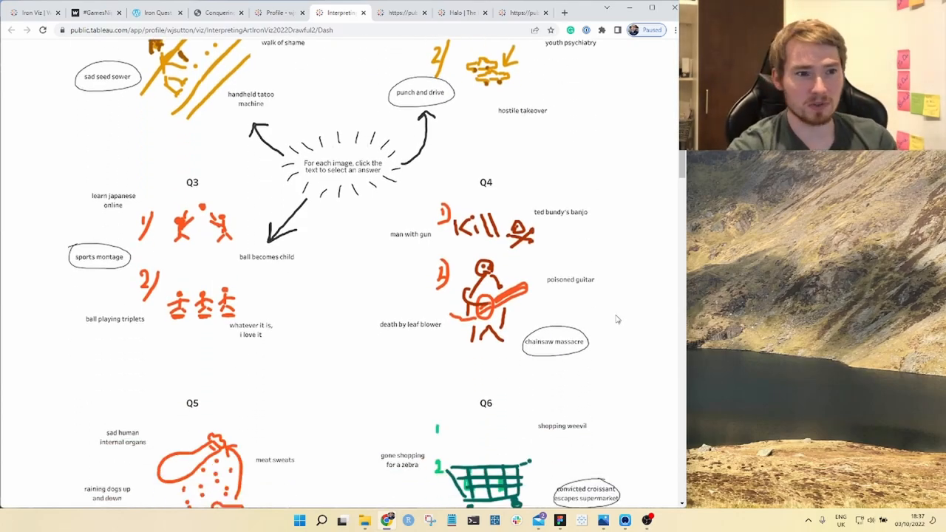
{"action": "scroll", "scroll_direction": "down", "scroll_amount": 3}
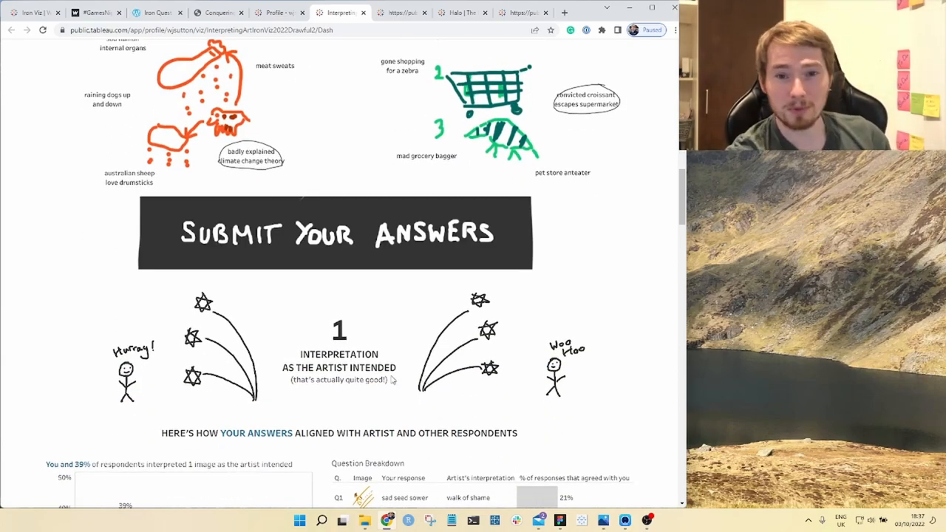
{"action": "scroll", "scroll_direction": "down", "scroll_amount": 3}
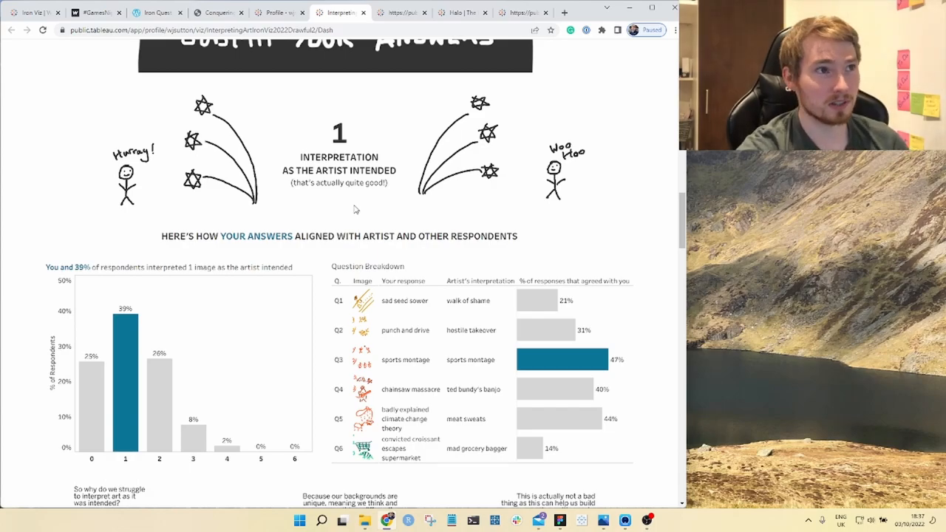
{"action": "mouse_move", "coordinate": [349, 210]}
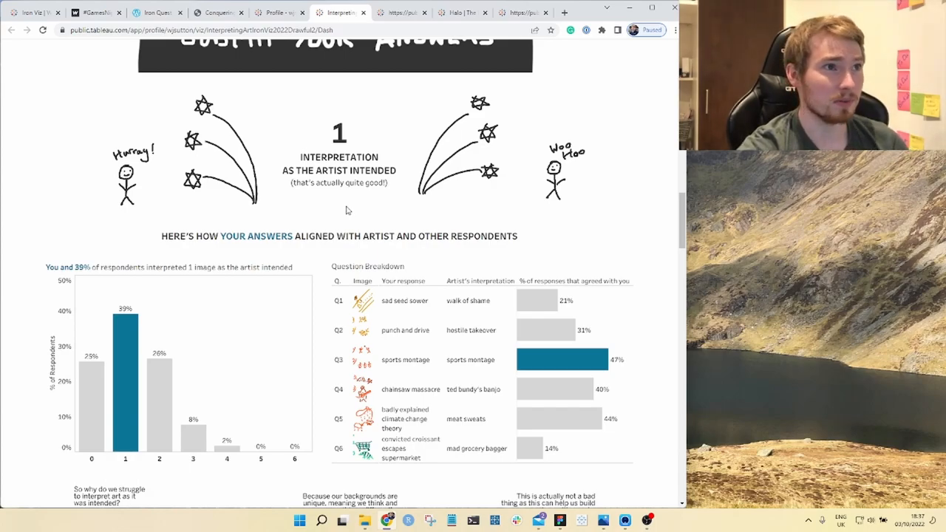
{"action": "left_click", "coordinate": [402, 12]}
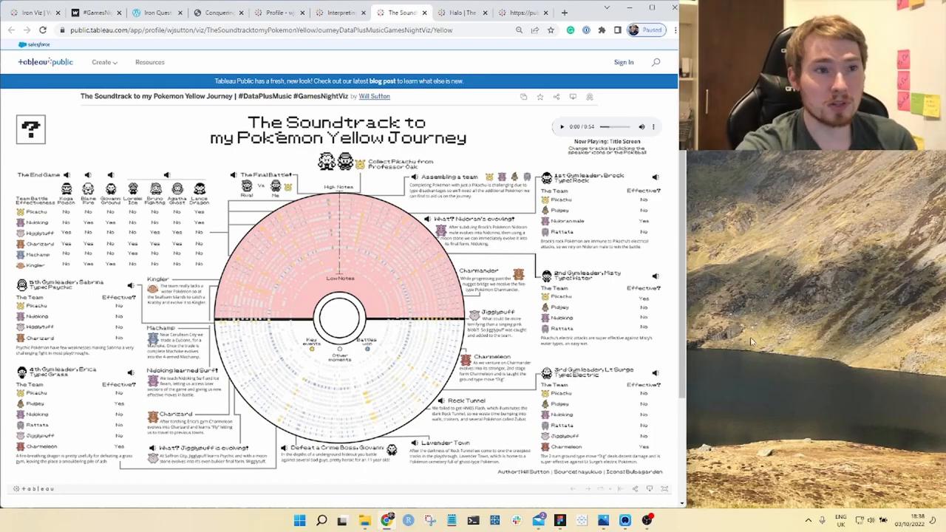
{"action": "mouse_move", "coordinate": [520, 231]}
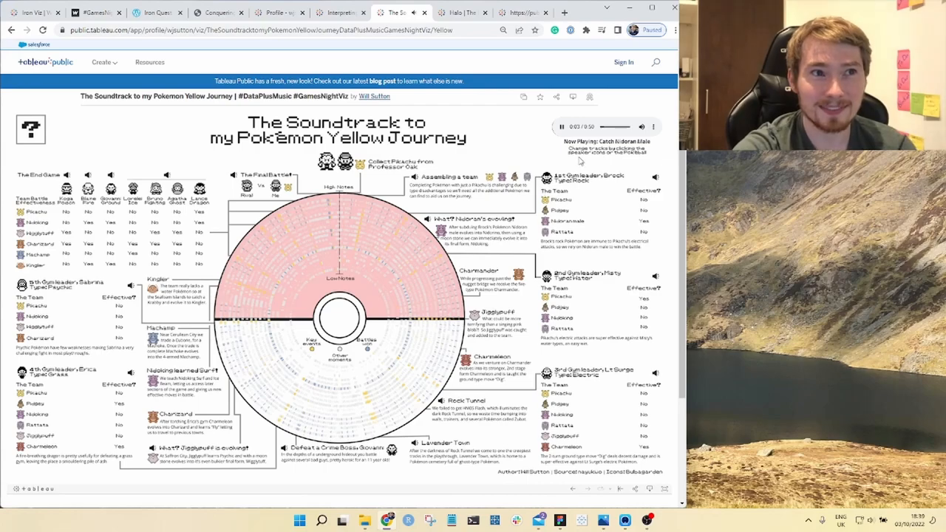
- Try the Pokémon Yellow dashboard's audio player, then move to the Halo Legacy Match Collection viz
{"action": "left_click", "coordinate": [562, 127]}
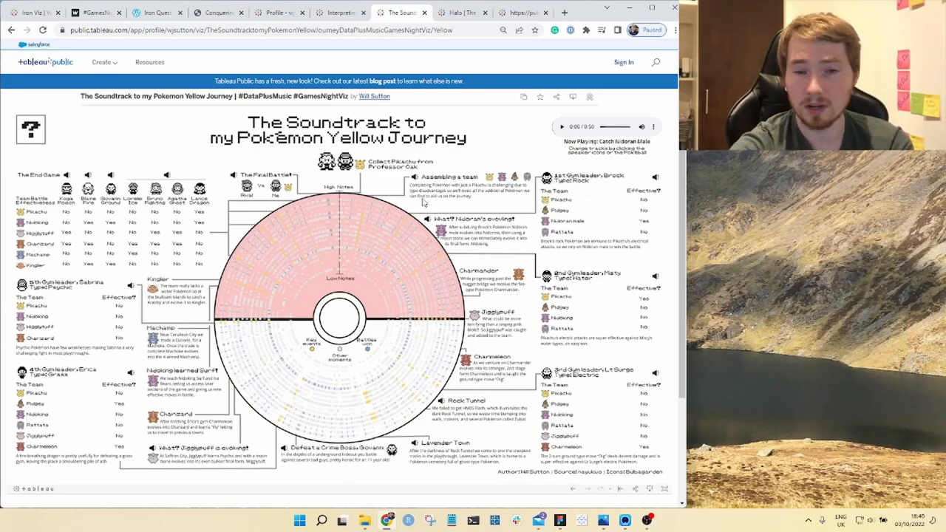
{"action": "mouse_move", "coordinate": [459, 233]}
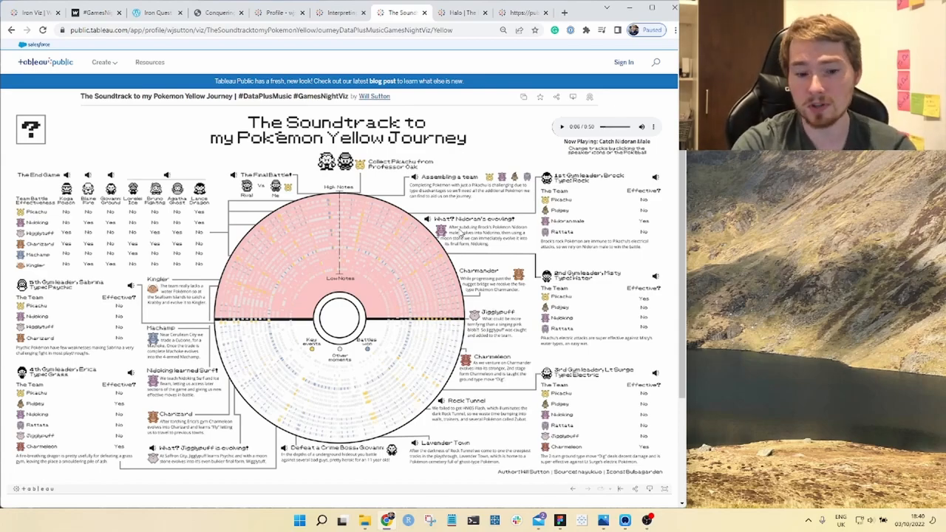
{"action": "mouse_move", "coordinate": [574, 237]}
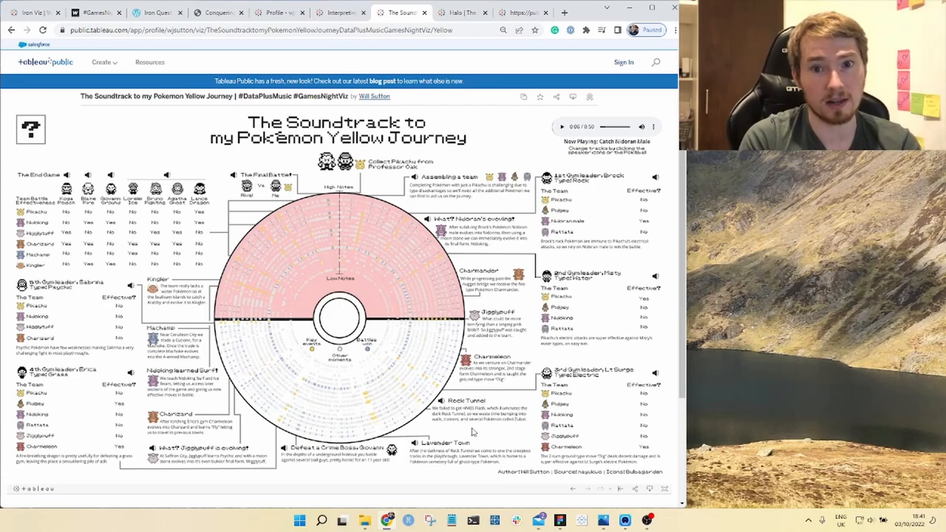
{"action": "left_click", "coordinate": [462, 12]}
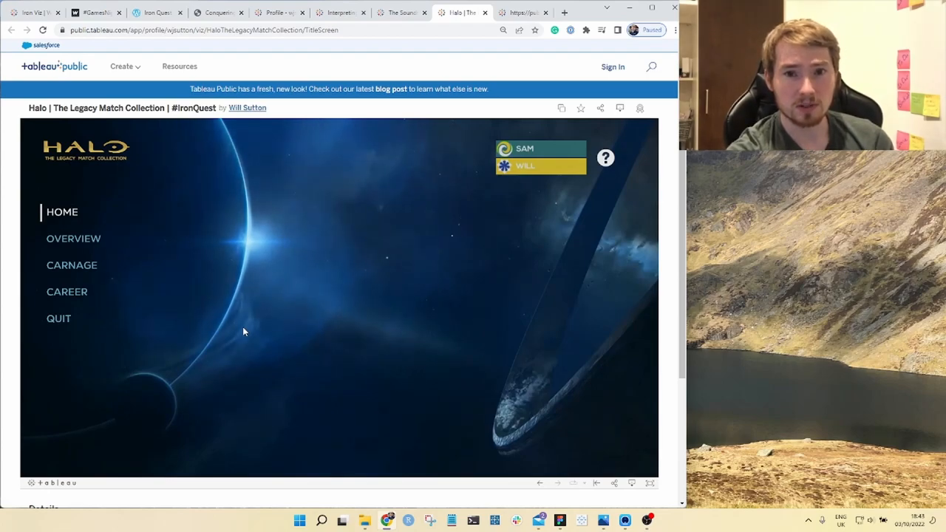
{"action": "mouse_move", "coordinate": [109, 238]}
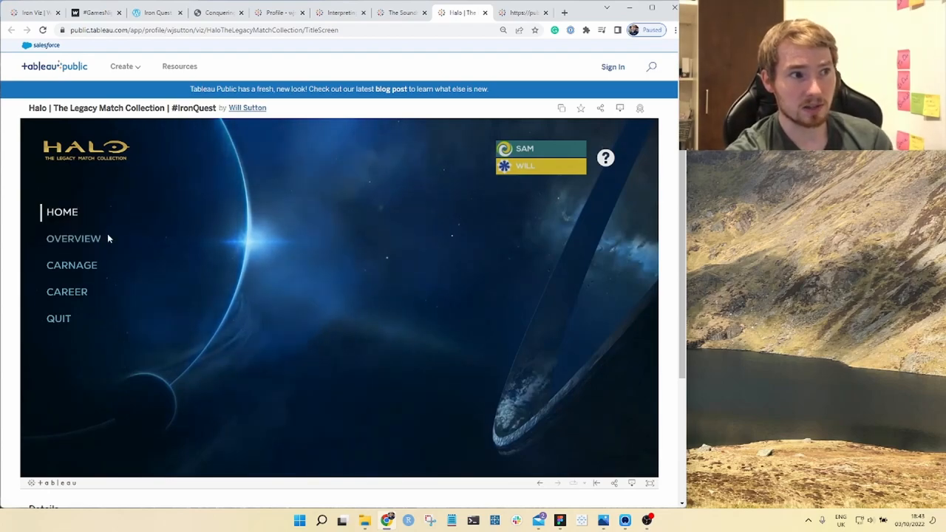
{"action": "mouse_move", "coordinate": [174, 276]}
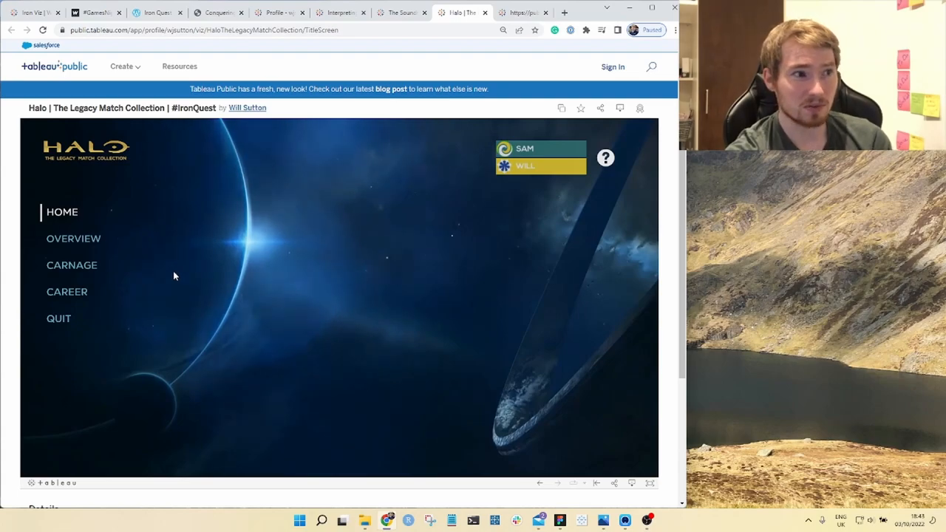
{"action": "mouse_move", "coordinate": [220, 281]}
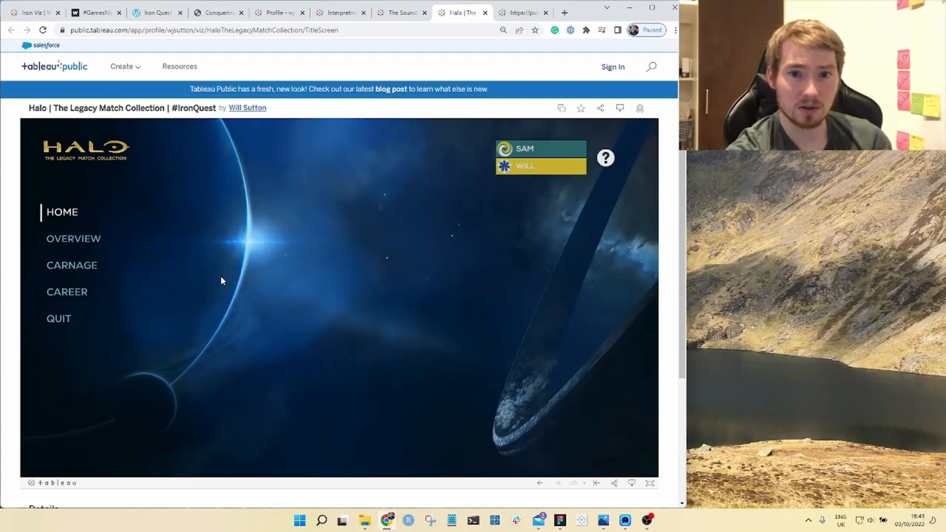
{"action": "mouse_move", "coordinate": [243, 303]}
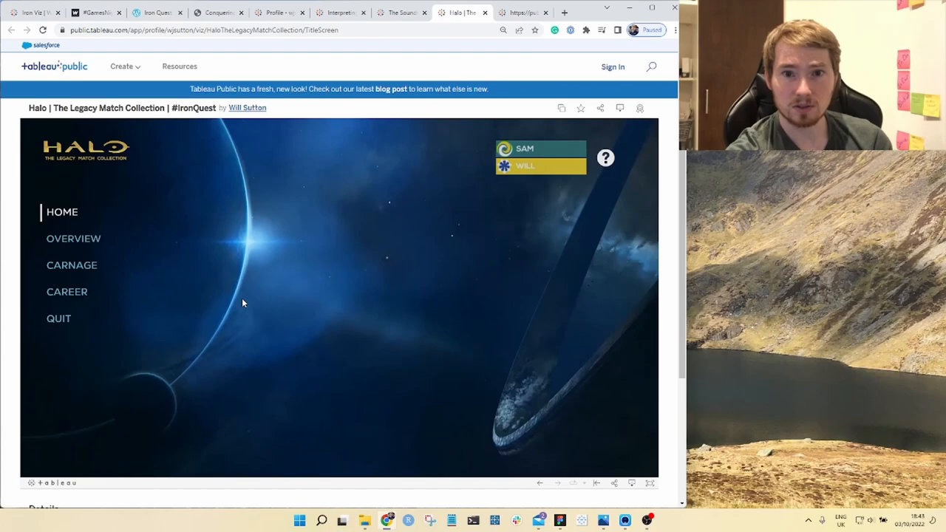
- Go to the Halo viz Overview page: 6,848 matches, 1.48 kill/death ratio, 52% win rate
{"action": "left_click", "coordinate": [74, 238]}
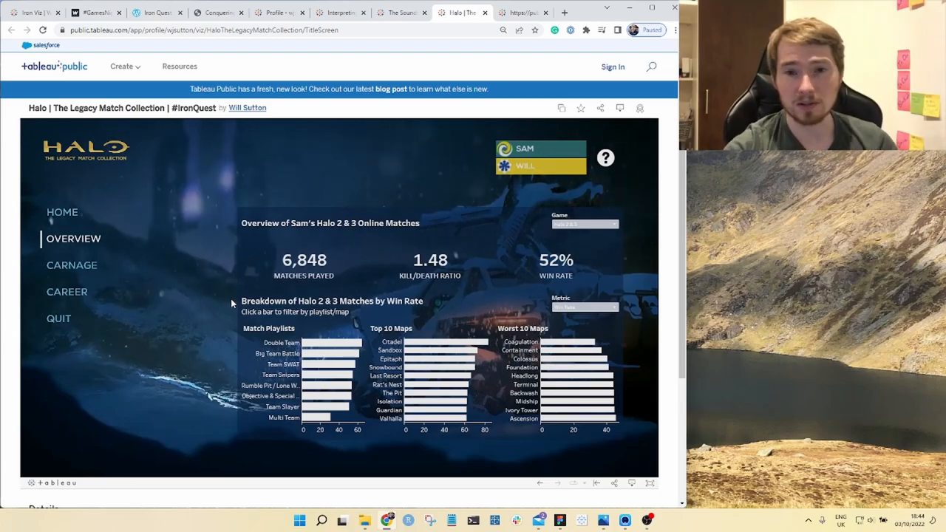
- Open the Life Expectancy in Chess viz and start its enrolment questionnaire
{"action": "left_click", "coordinate": [470, 12]}
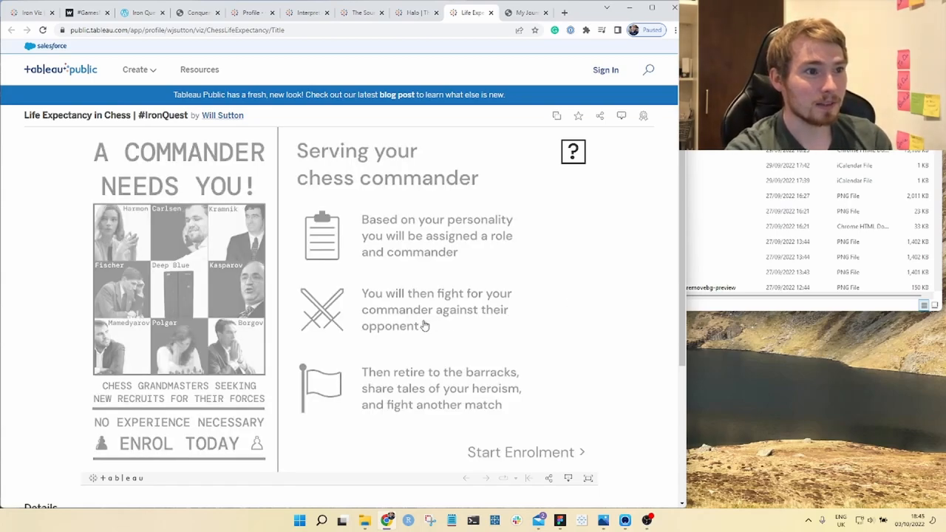
{"action": "left_click", "coordinate": [525, 452]}
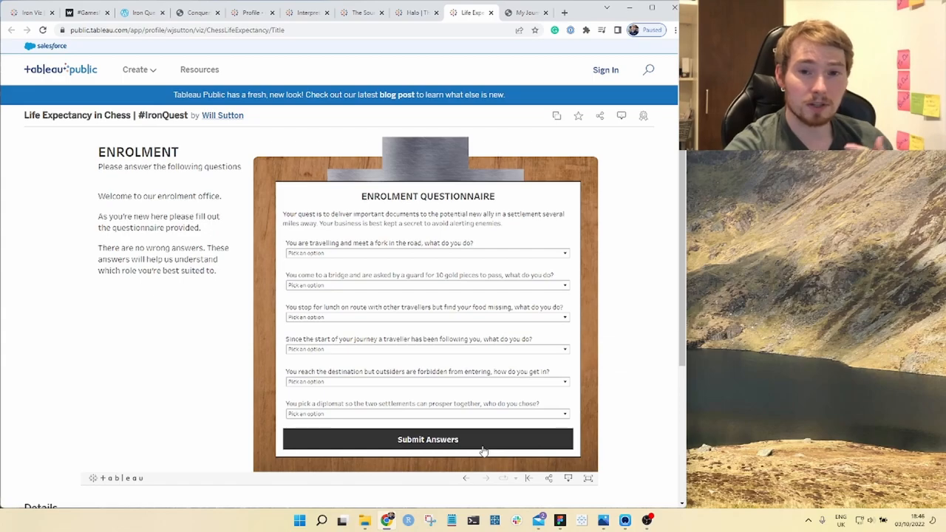
- Submit the questionnaire answers to get the briefing: black pawn, 35% survival chance
{"action": "left_click", "coordinate": [428, 439]}
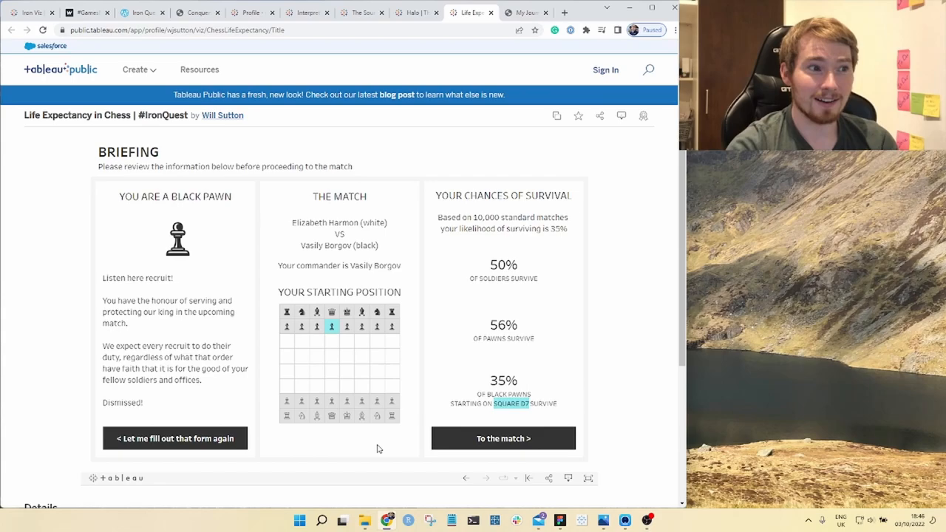
{"action": "mouse_move", "coordinate": [331, 327]}
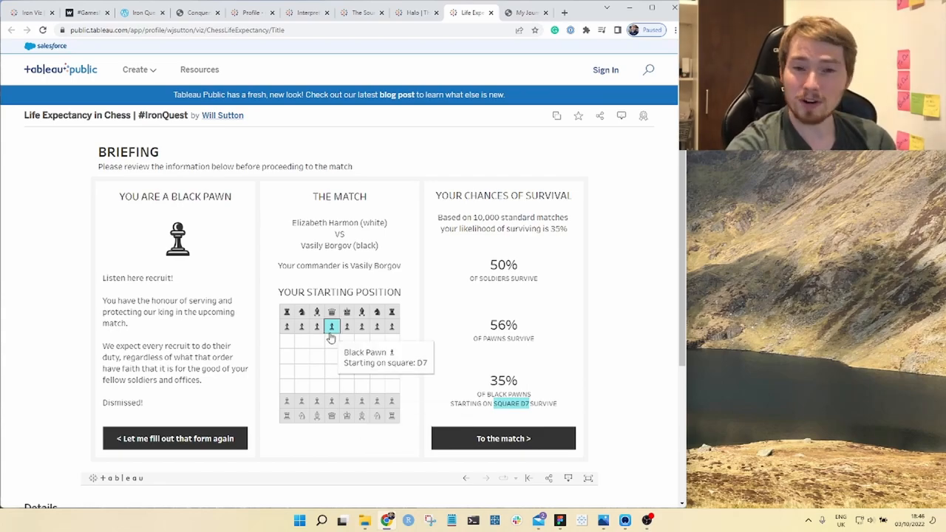
{"action": "mouse_move", "coordinate": [517, 328]}
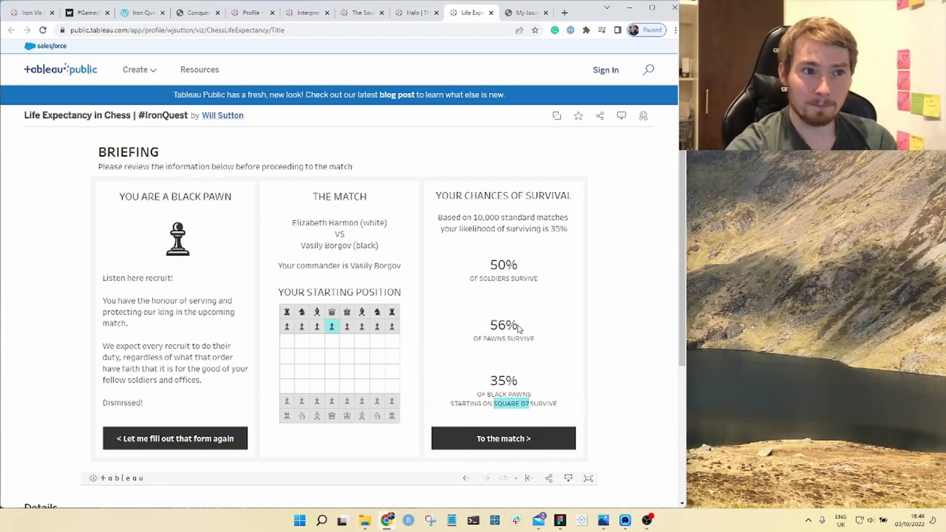
{"action": "mouse_move", "coordinate": [582, 313]}
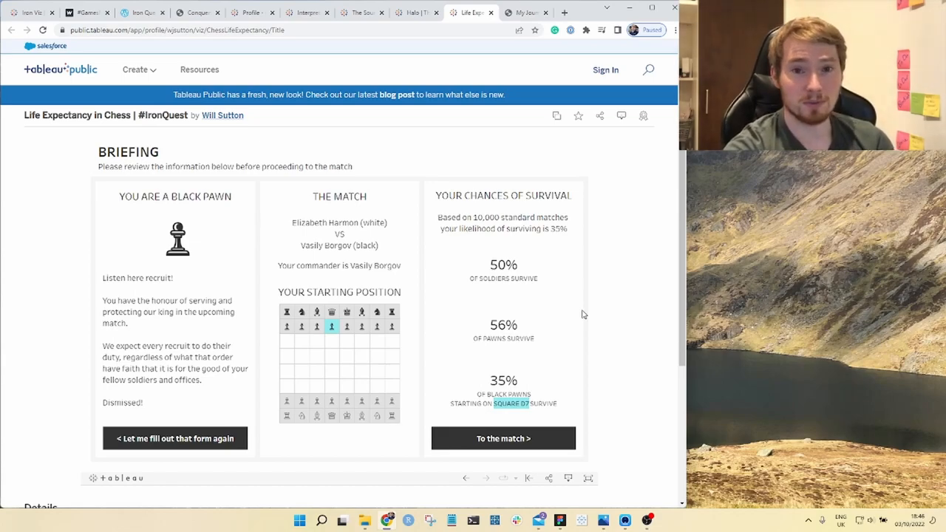
{"action": "mouse_move", "coordinate": [538, 372]}
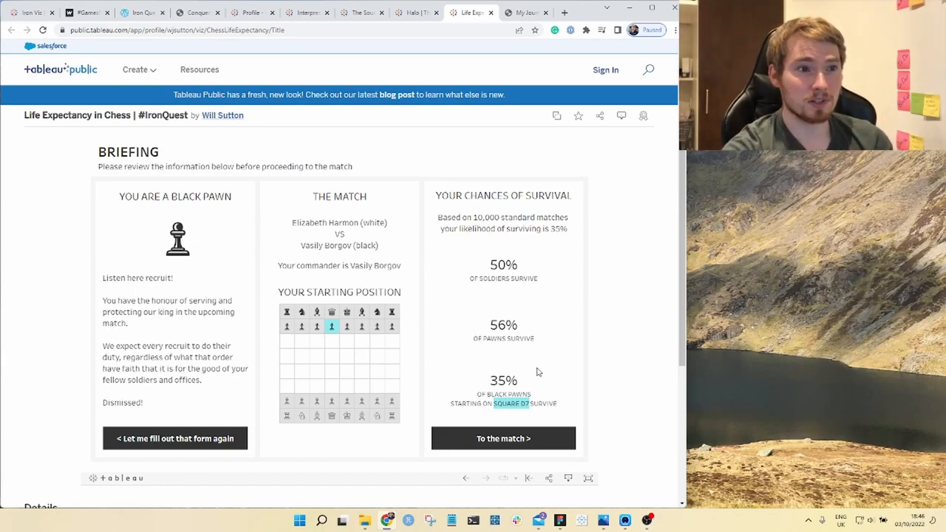
{"action": "mouse_move", "coordinate": [531, 382]}
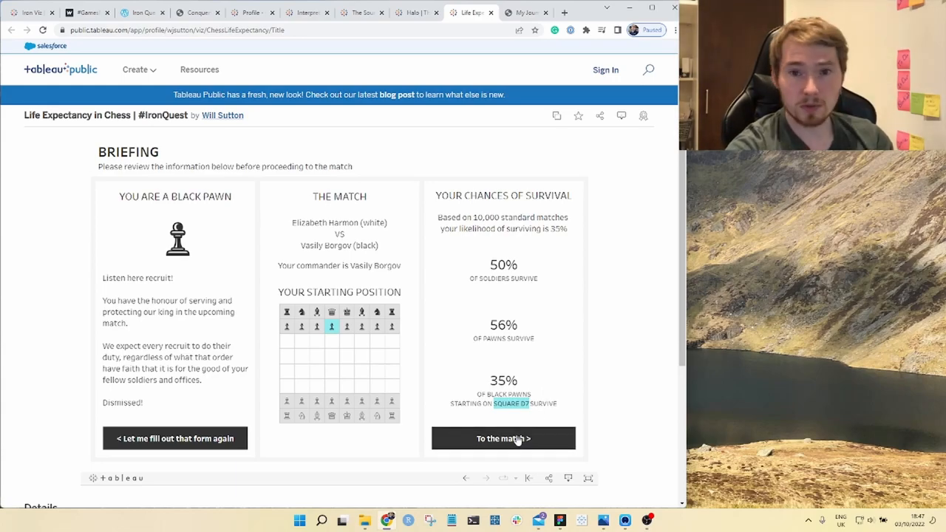
- Proceed to the match to see the debrief: pawn died, black lost, 63% of soldiers killed
{"action": "left_click", "coordinate": [503, 438]}
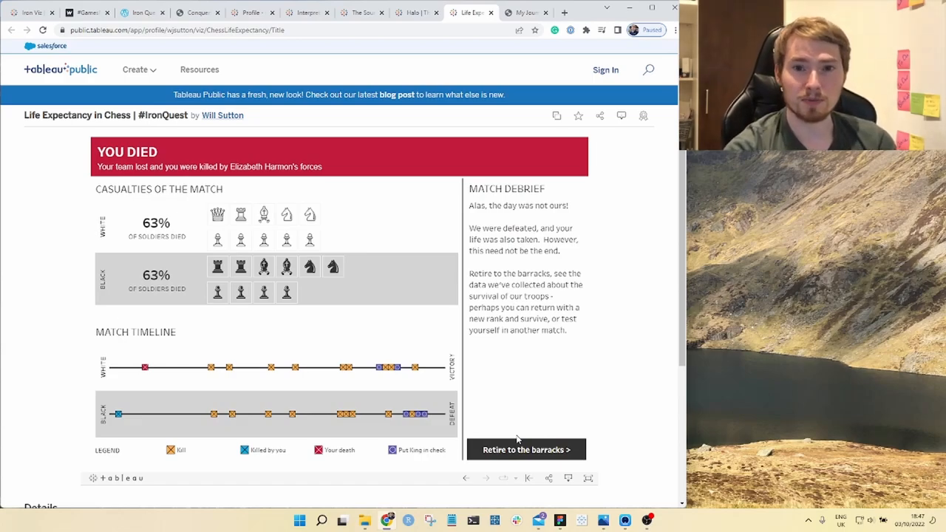
{"action": "mouse_move", "coordinate": [353, 225]}
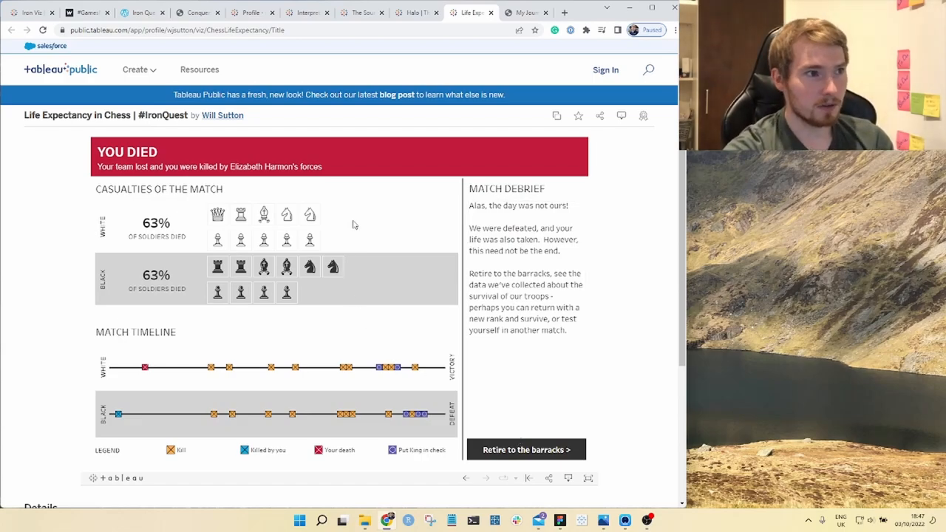
{"action": "mouse_move", "coordinate": [348, 235]}
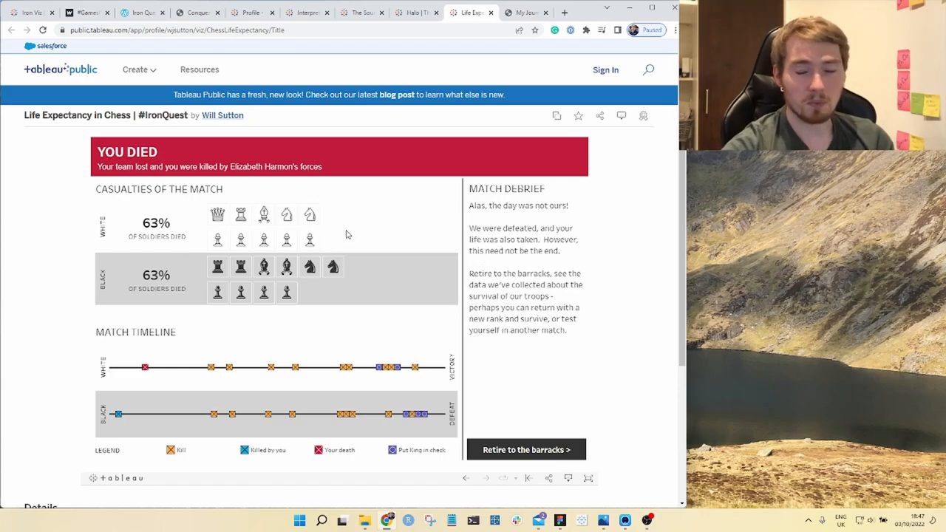
{"action": "mouse_move", "coordinate": [287, 239]}
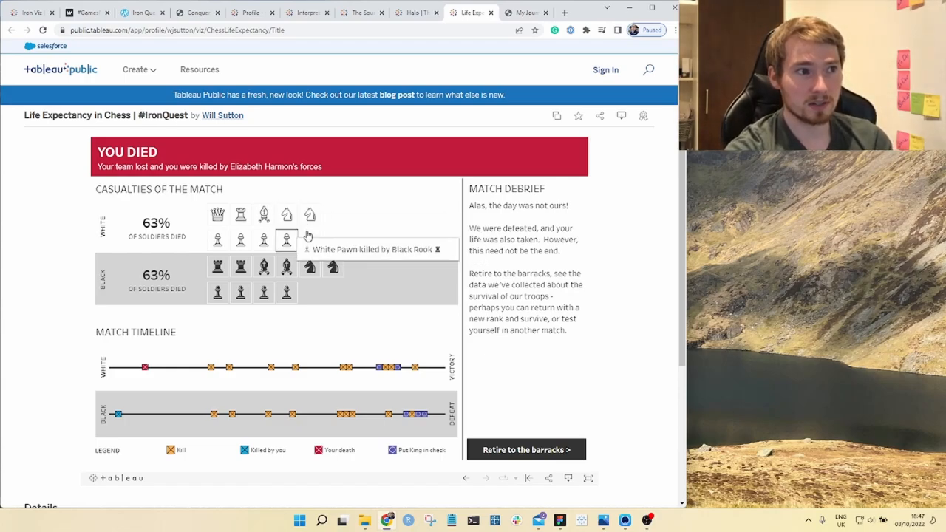
{"action": "mouse_move", "coordinate": [352, 325]}
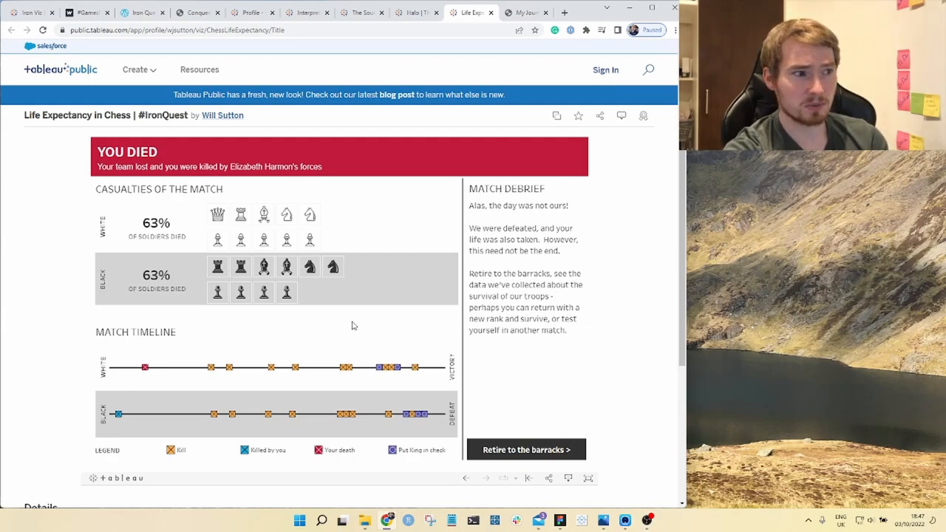
{"action": "mouse_move", "coordinate": [113, 423]}
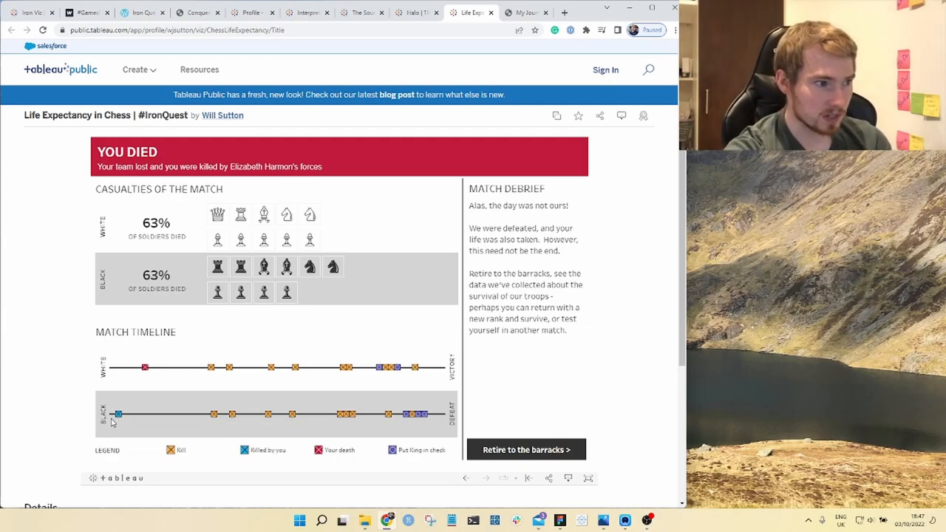
{"action": "mouse_move", "coordinate": [117, 414]}
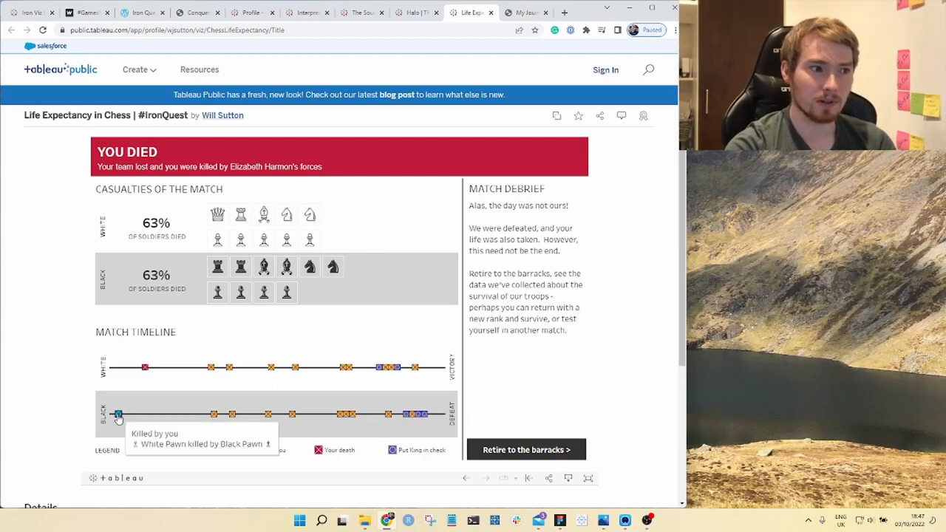
{"action": "mouse_move", "coordinate": [145, 370]}
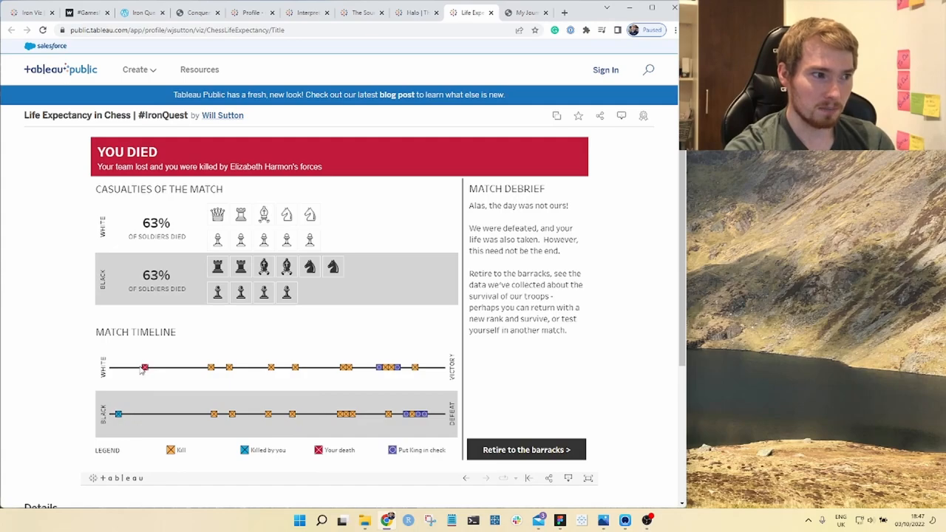
{"action": "mouse_move", "coordinate": [145, 369]}
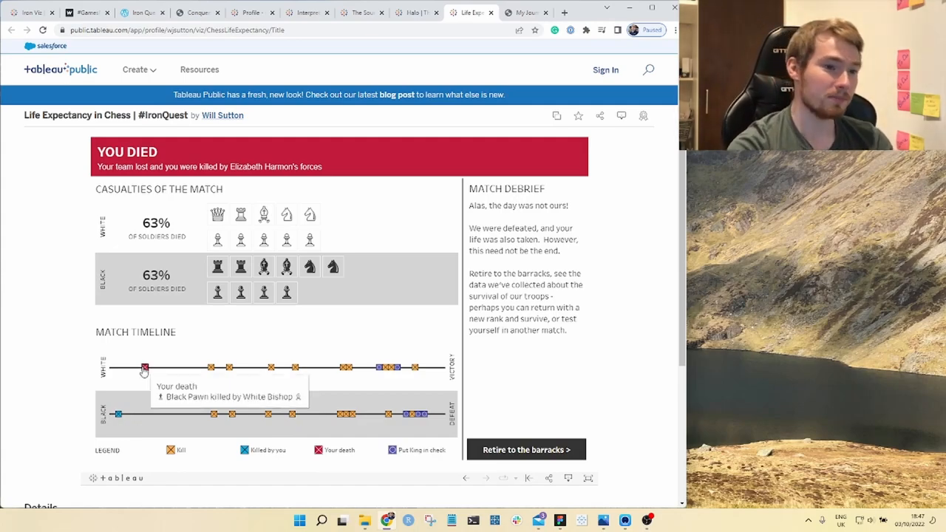
{"action": "mouse_move", "coordinate": [600, 396]}
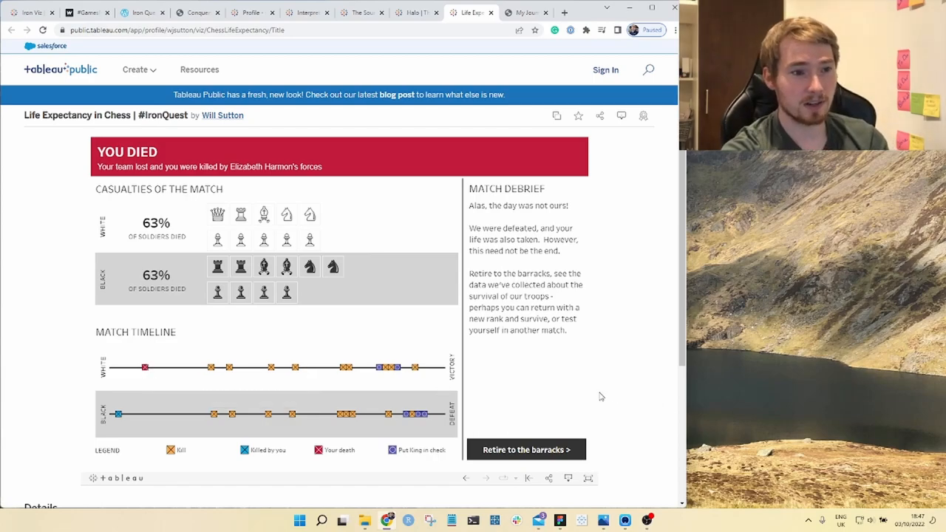
{"action": "mouse_move", "coordinate": [527, 450]}
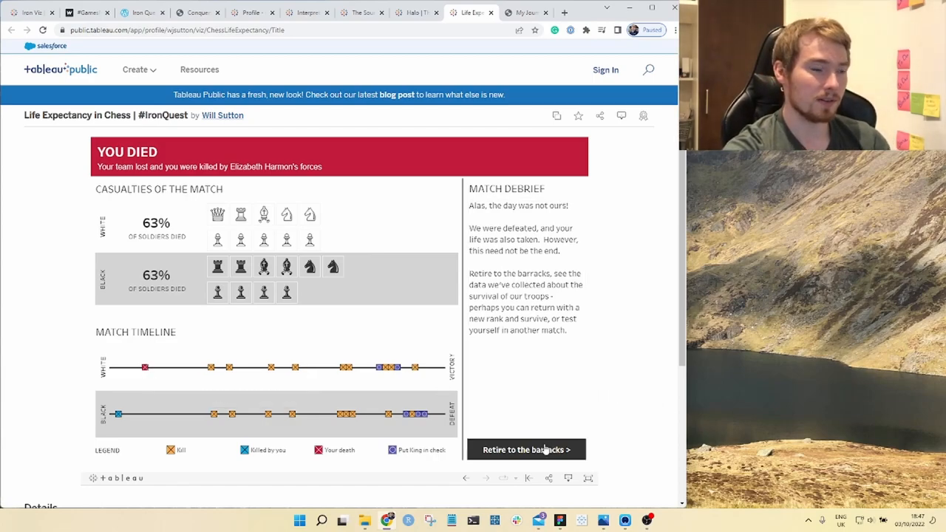
- Retire to the barracks and view survival rates as a bar chart, leaving the Match list unchanged
{"action": "left_click", "coordinate": [526, 449]}
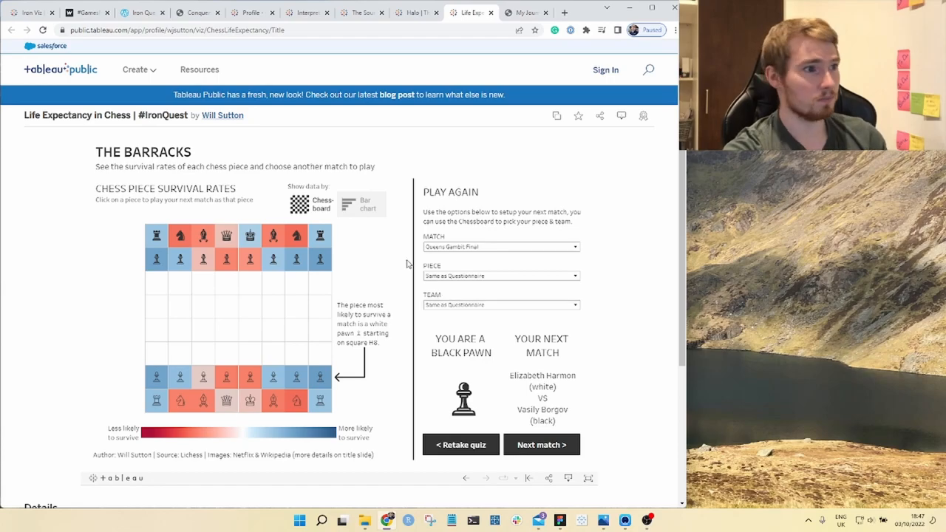
{"action": "mouse_move", "coordinate": [391, 251]}
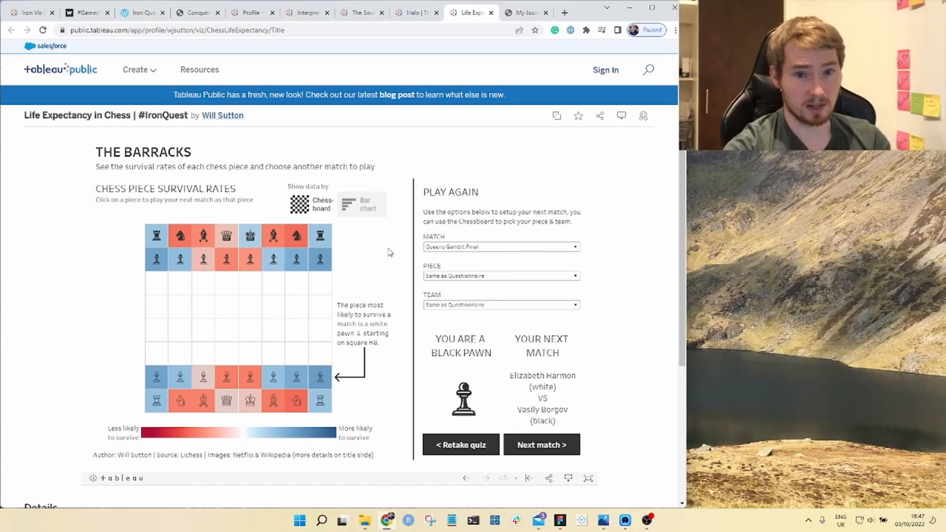
{"action": "left_click", "coordinate": [361, 204]}
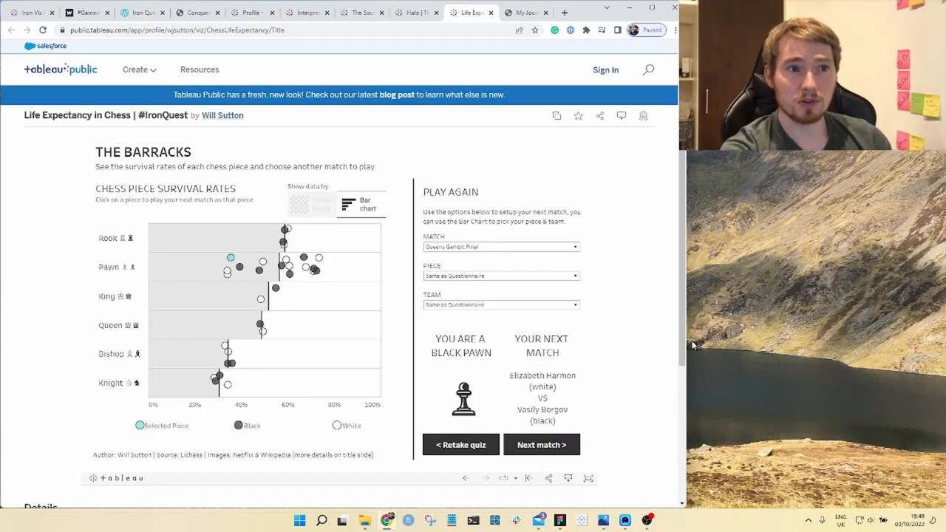
{"action": "mouse_move", "coordinate": [588, 257]}
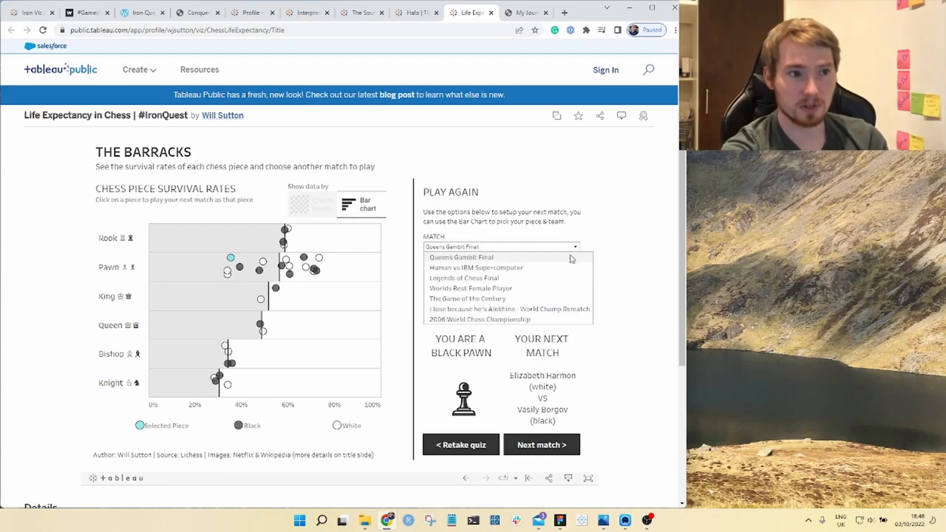
{"action": "left_click", "coordinate": [462, 257]}
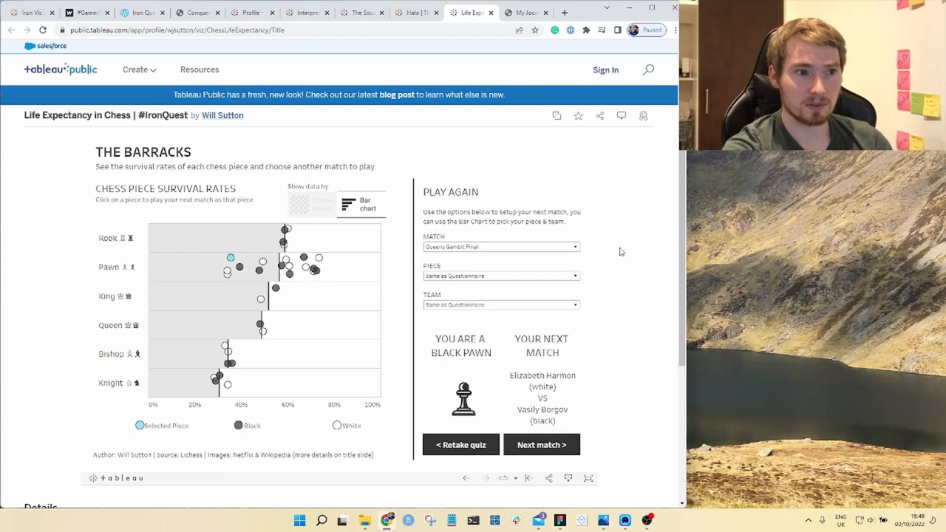
- Return to the Conquering Iron Viz slides PDF on its feeder topic slide
{"action": "left_click", "coordinate": [198, 12]}
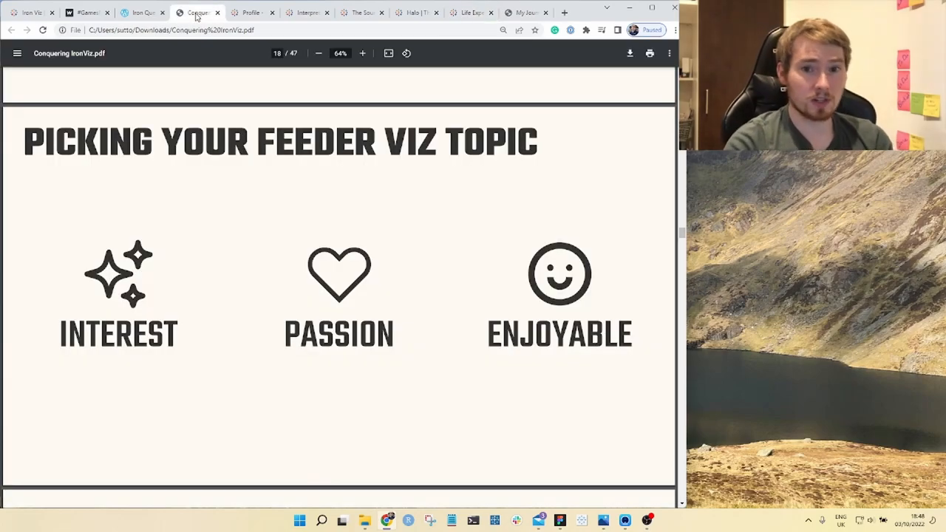